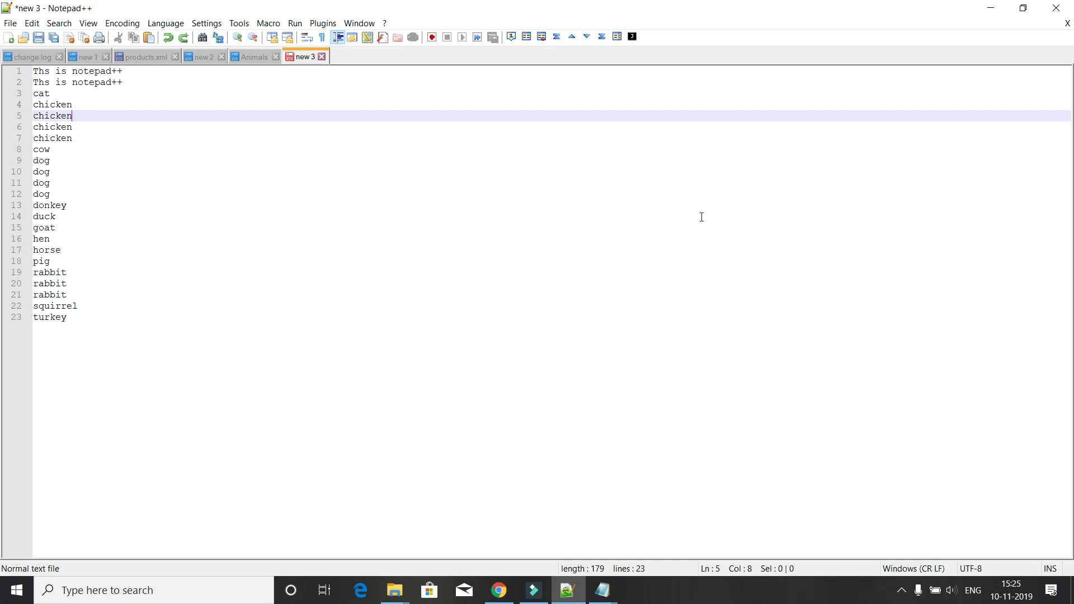
Make a zero-width column selection at the start of lines 1 through 23
key(ctrl+a)
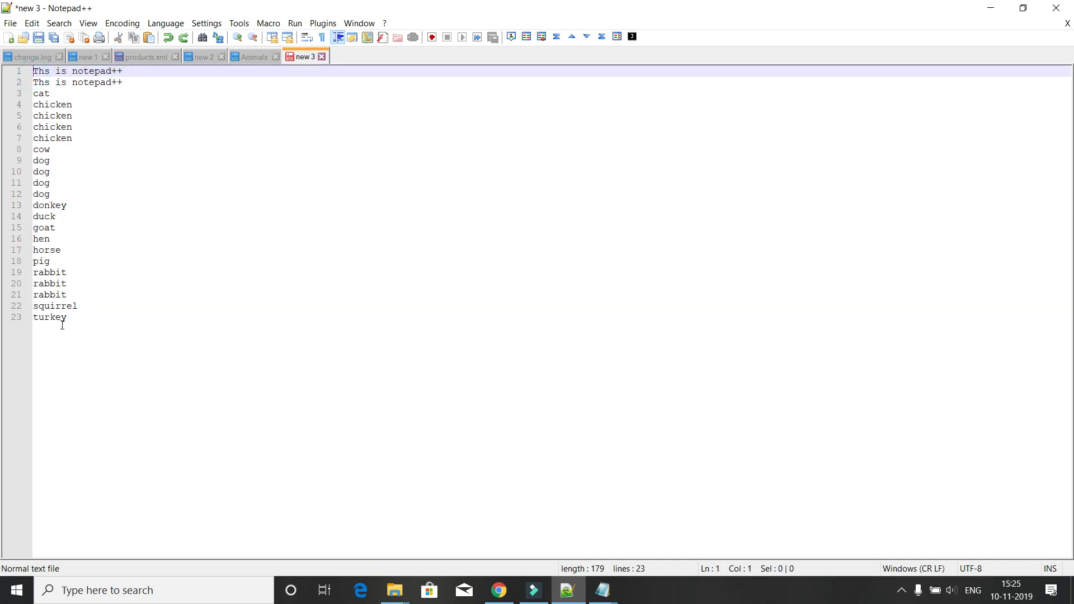
mouse_move(117, 225)
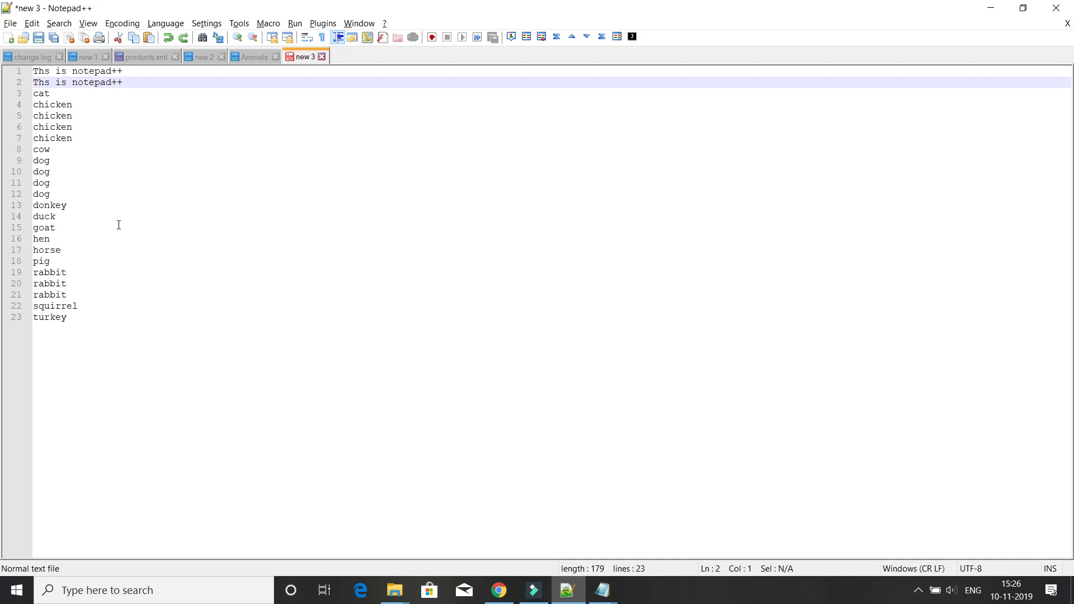
click(50, 205)
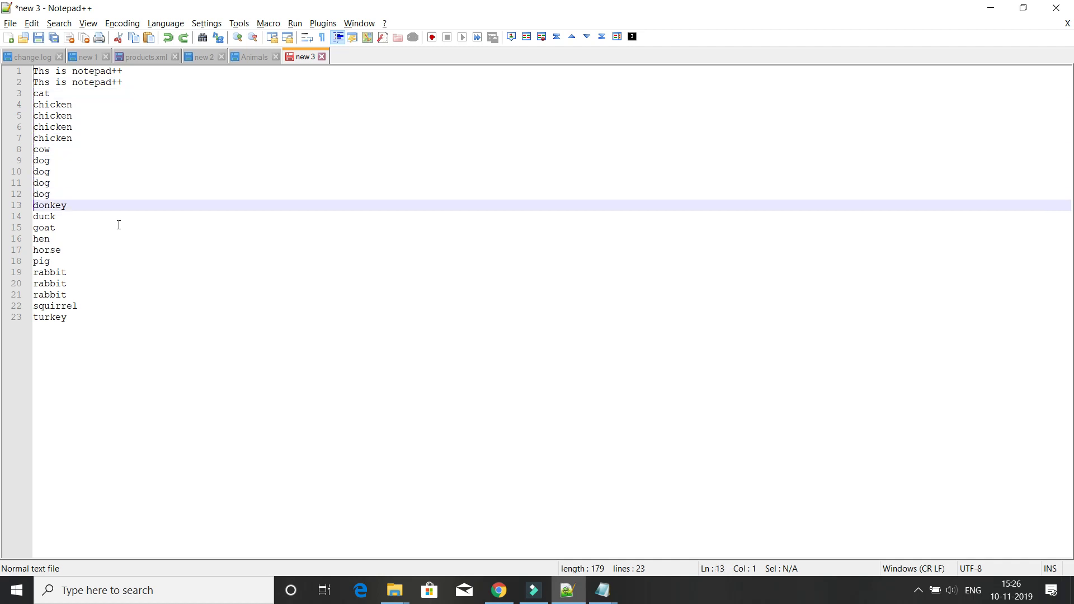
click(52, 316)
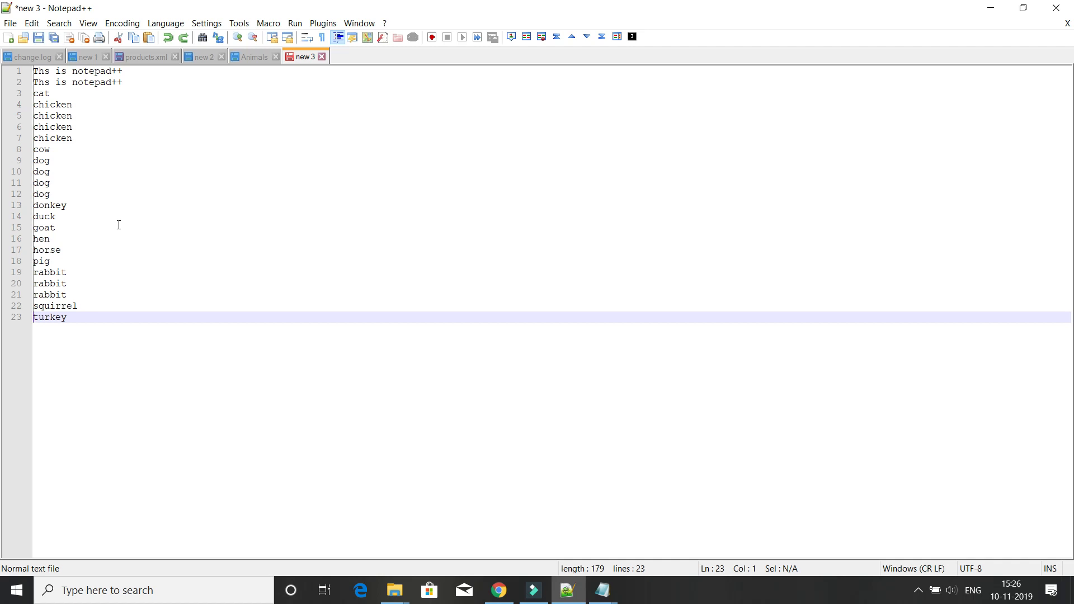
mouse_move(31, 22)
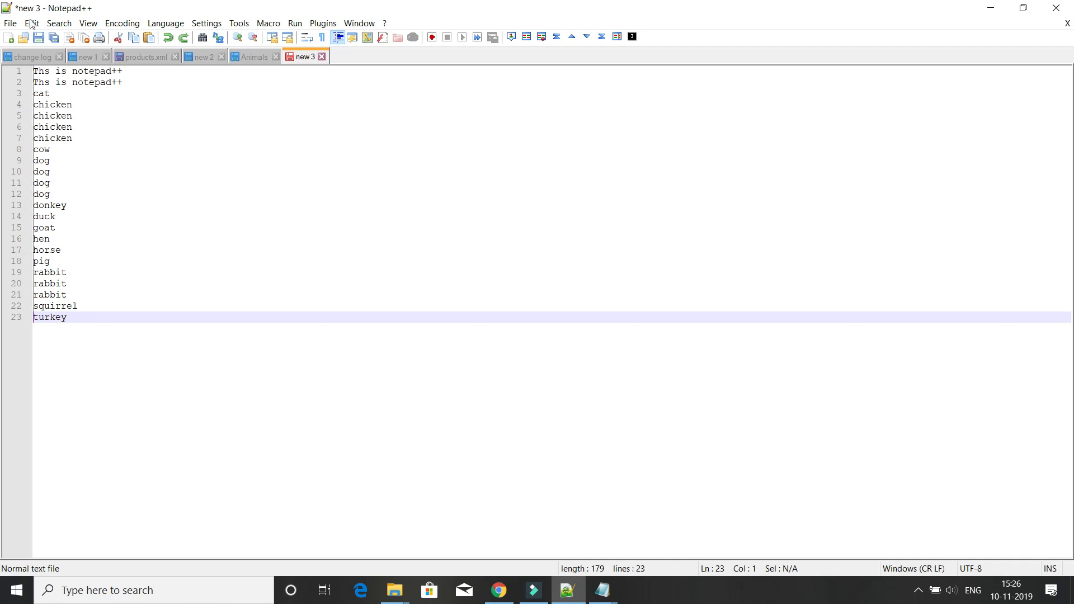
Insert a period at the start of all 23 lines via Edit > Column Editor
click(32, 23)
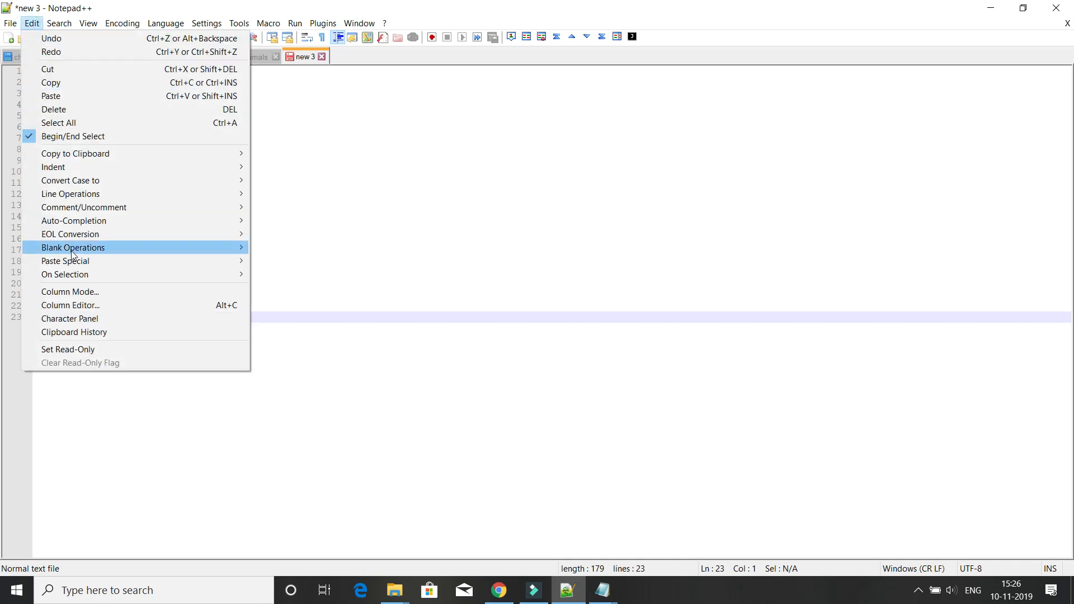
mouse_move(81, 295)
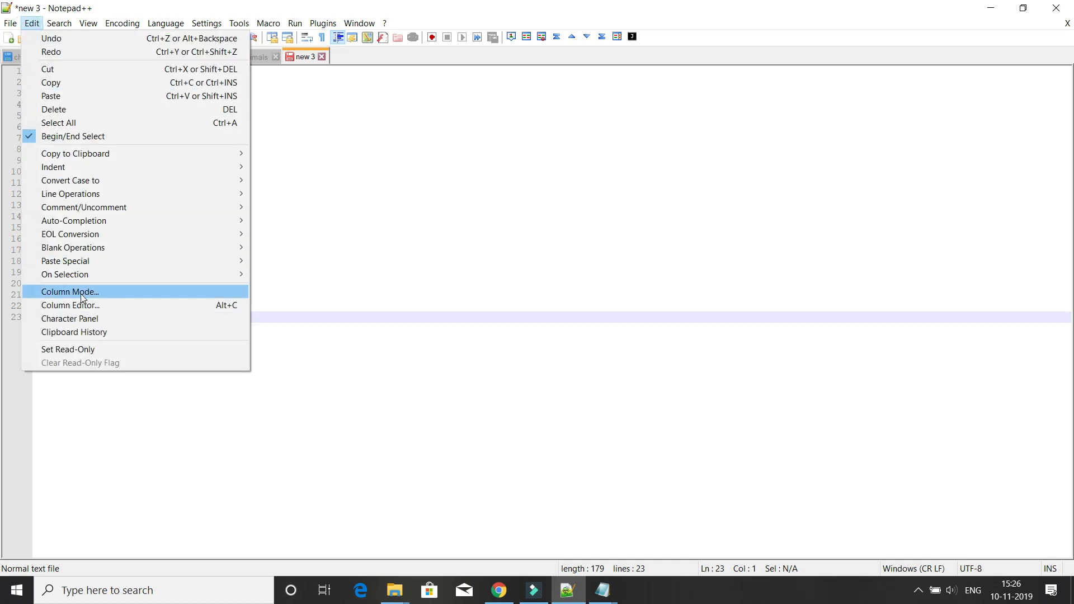
mouse_move(87, 305)
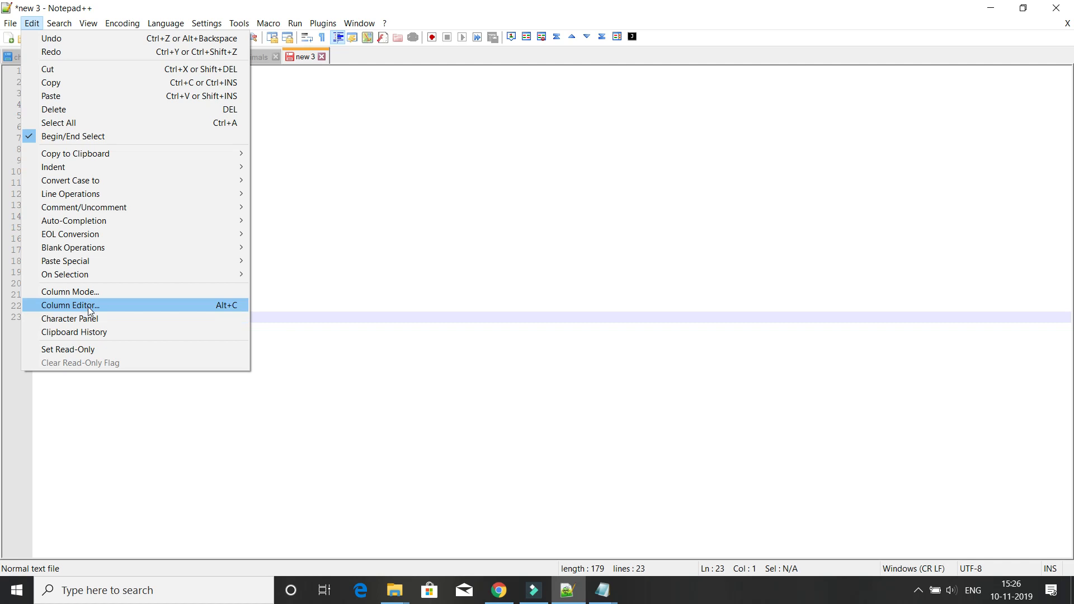
click(69, 304)
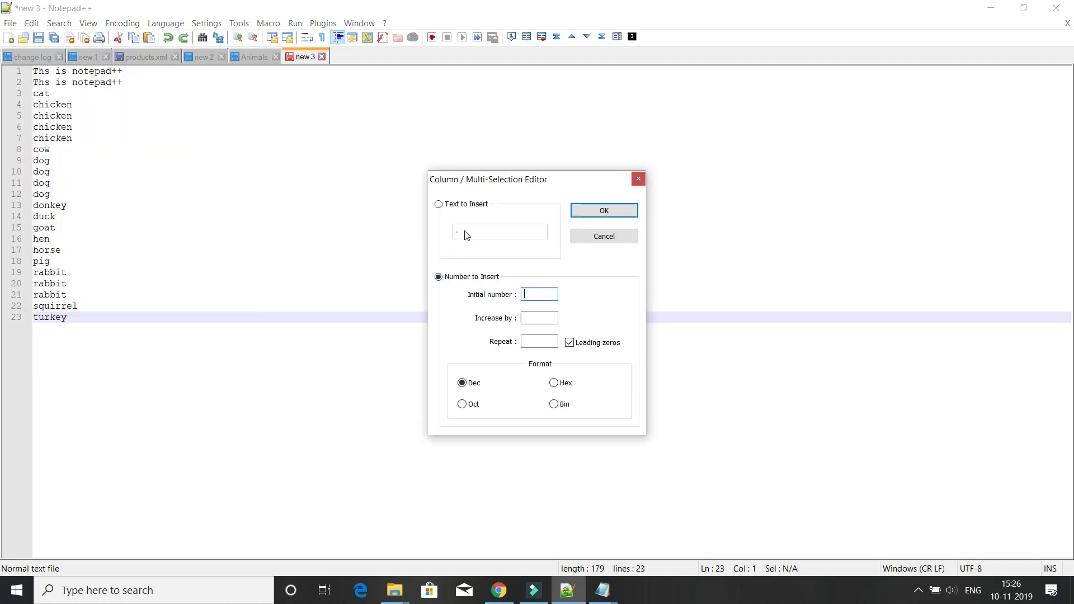
mouse_move(439, 204)
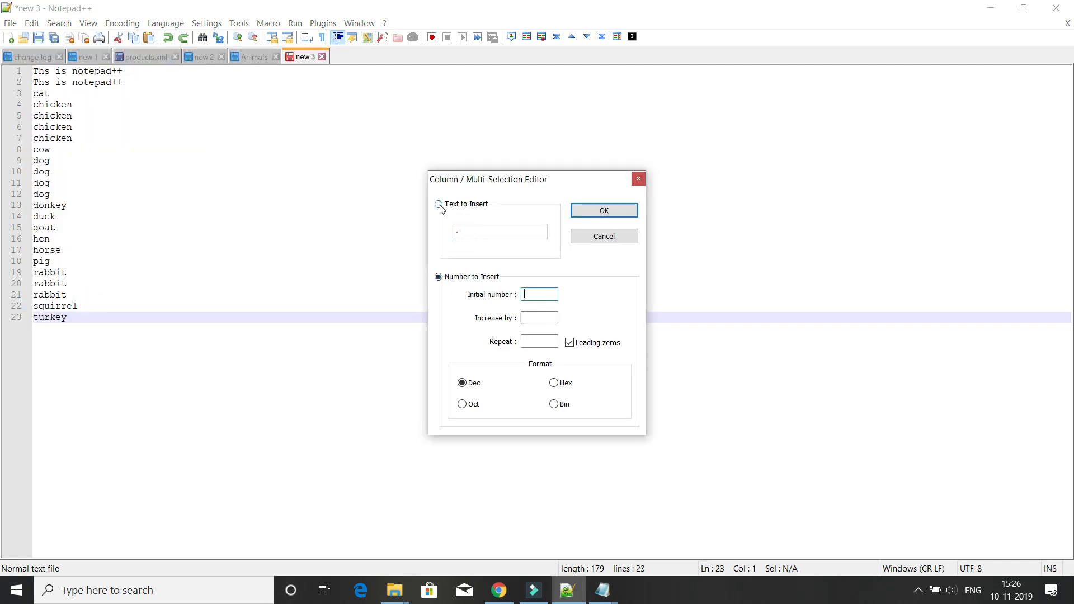
click(438, 204)
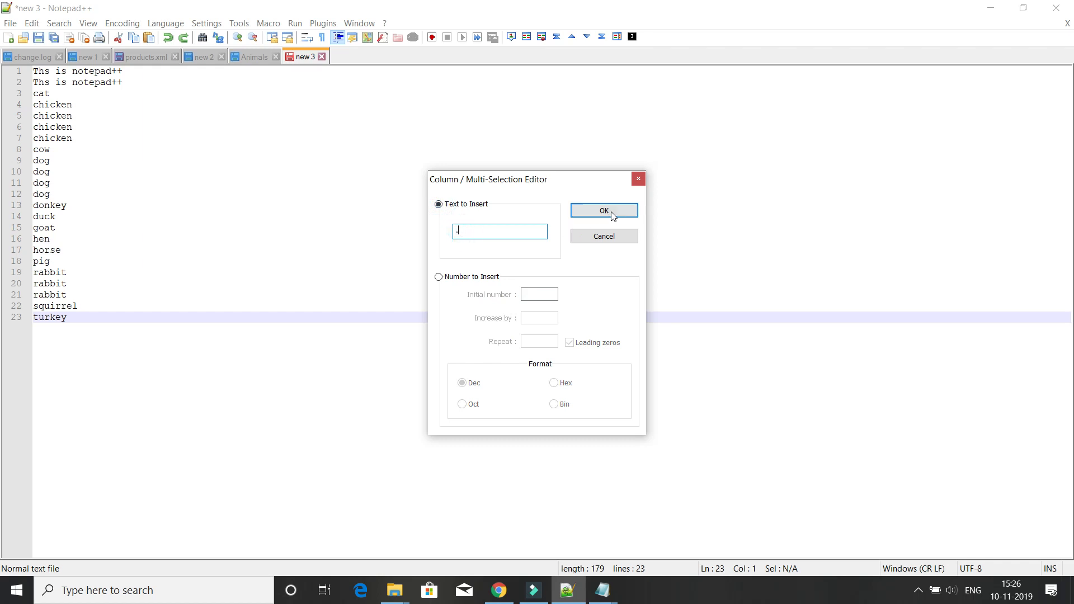
click(603, 210)
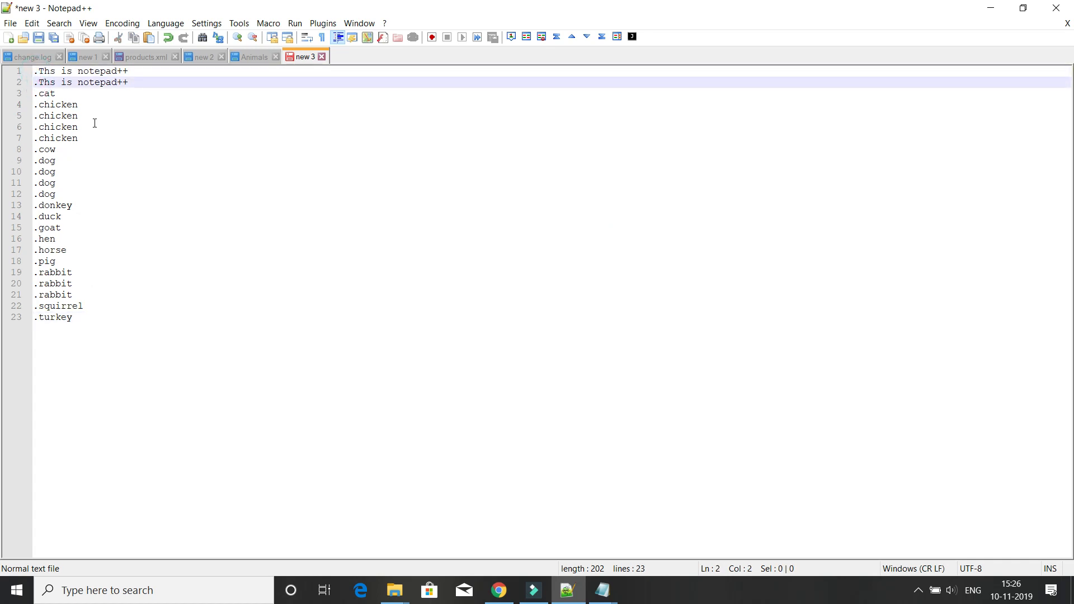
mouse_move(127, 203)
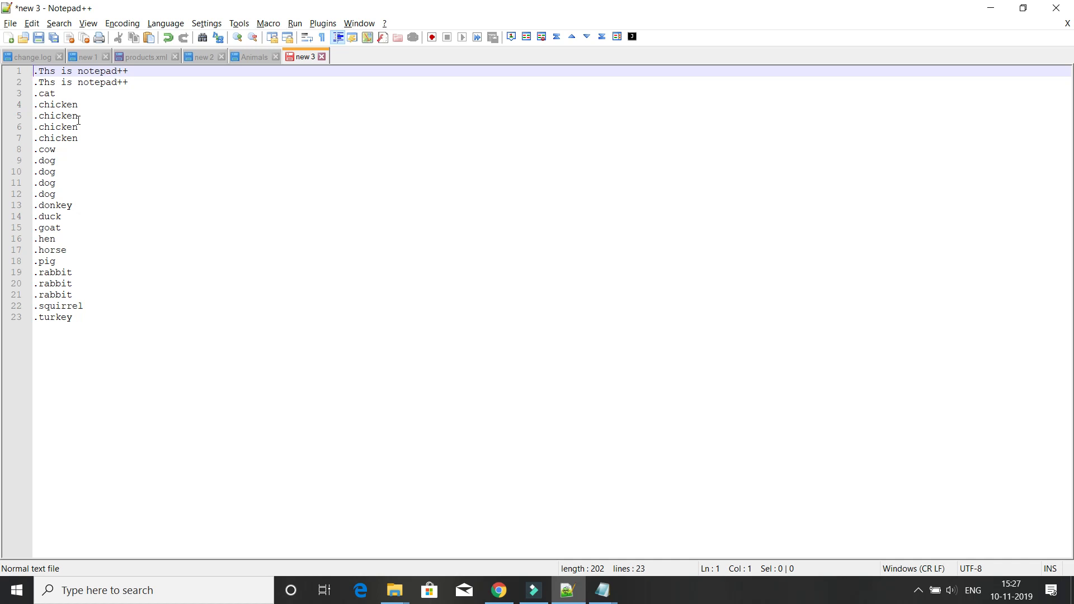
Re-select a zero-width column at the start of the 23 dotted lines
click(45, 193)
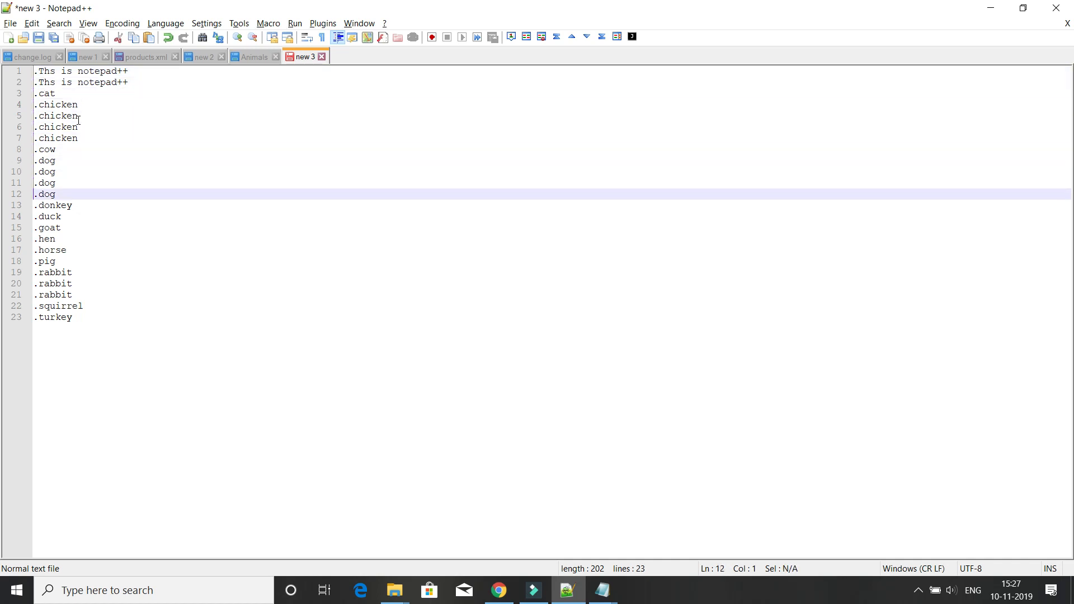
click(53, 317)
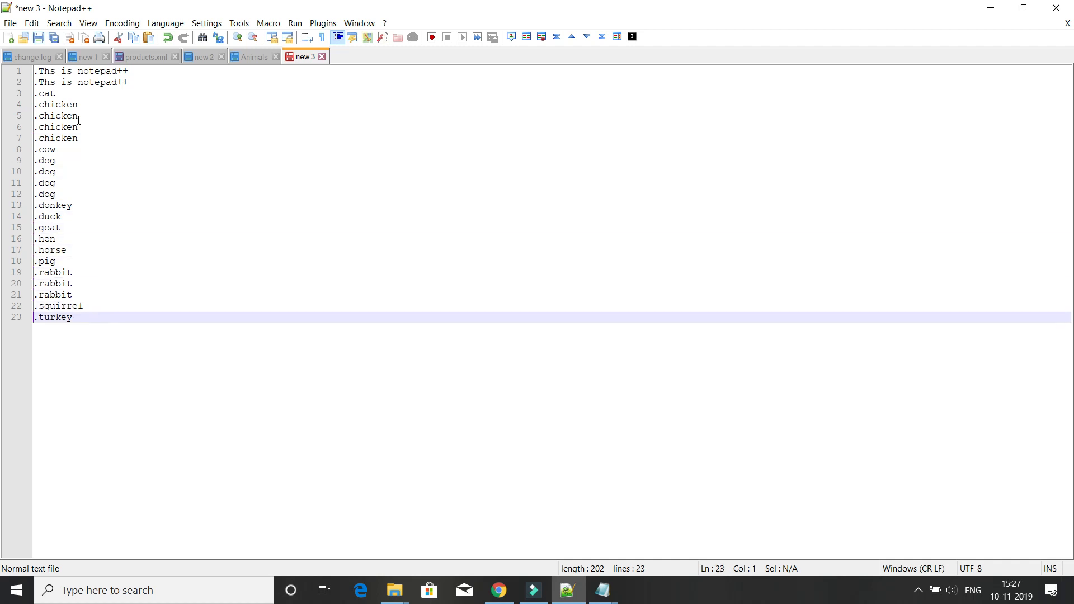
mouse_move(70, 90)
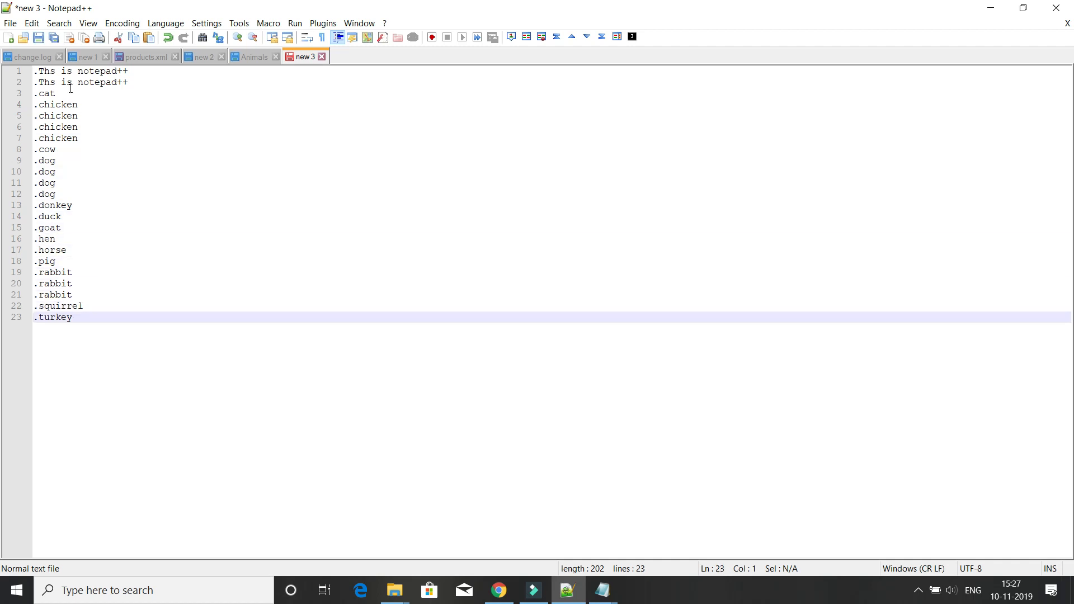
Reopen the Column Editor from the Edit menu
click(32, 22)
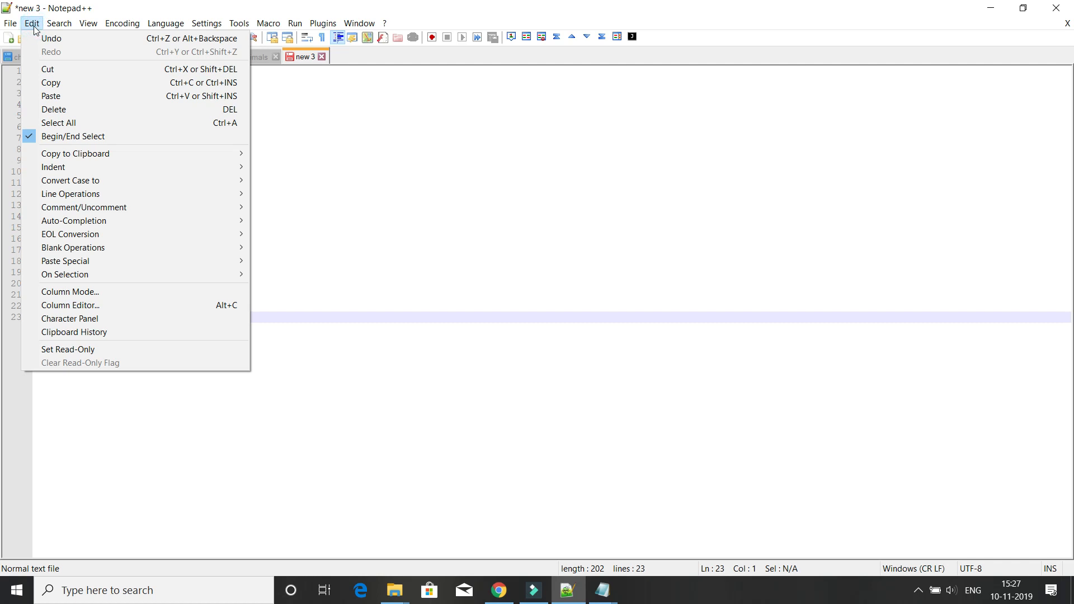
mouse_move(65, 275)
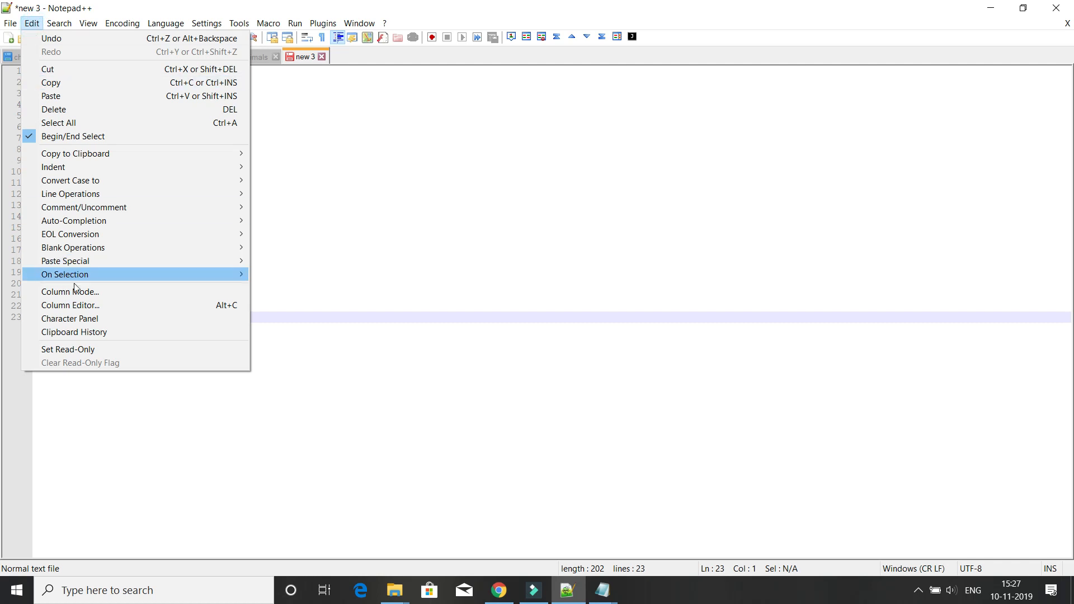
mouse_move(70, 304)
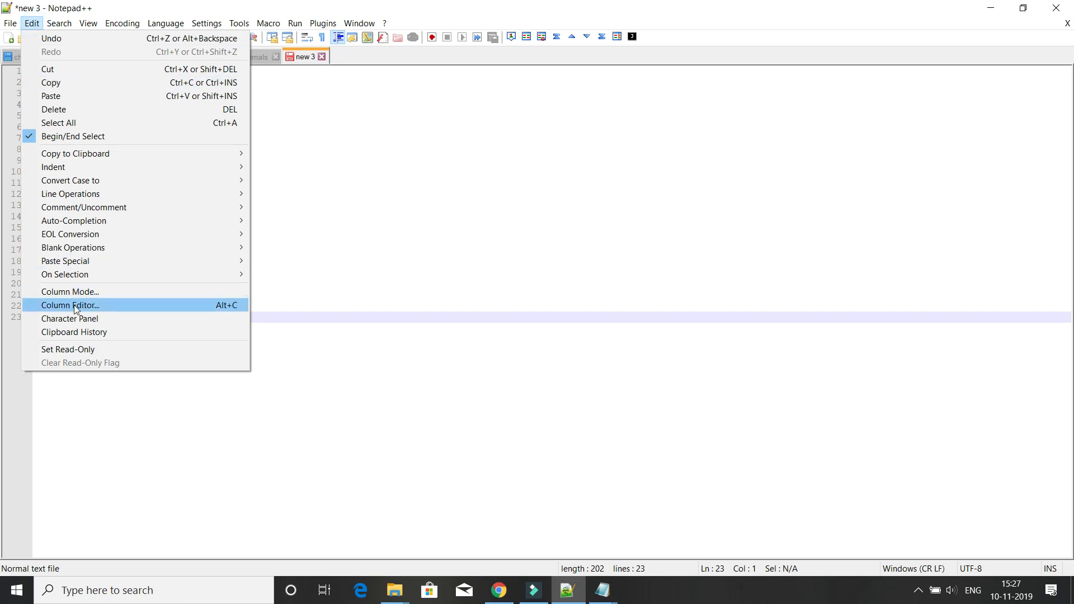
click(70, 304)
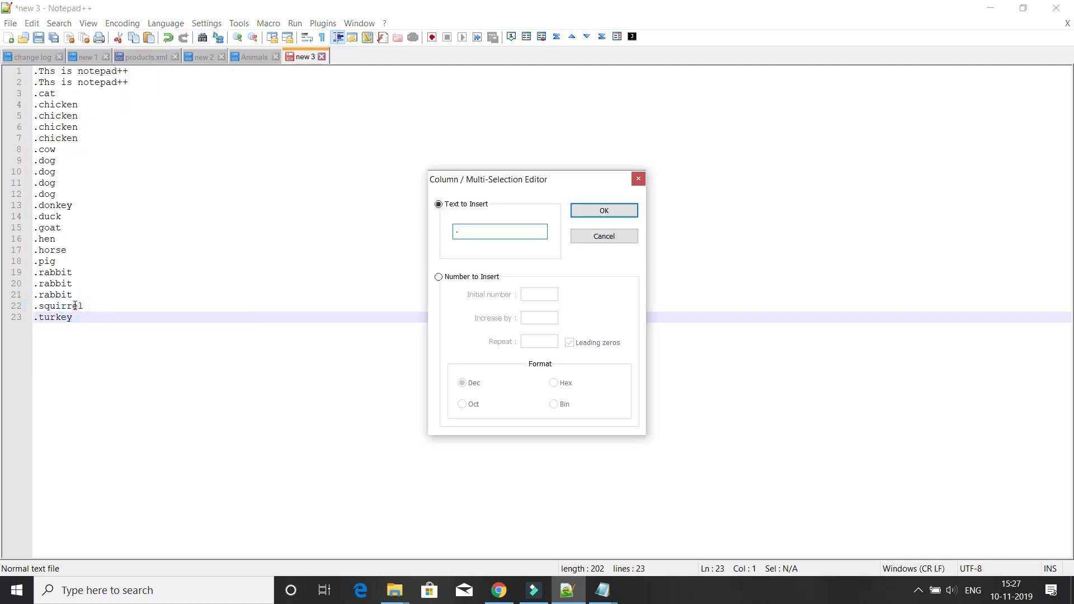
mouse_move(343, 230)
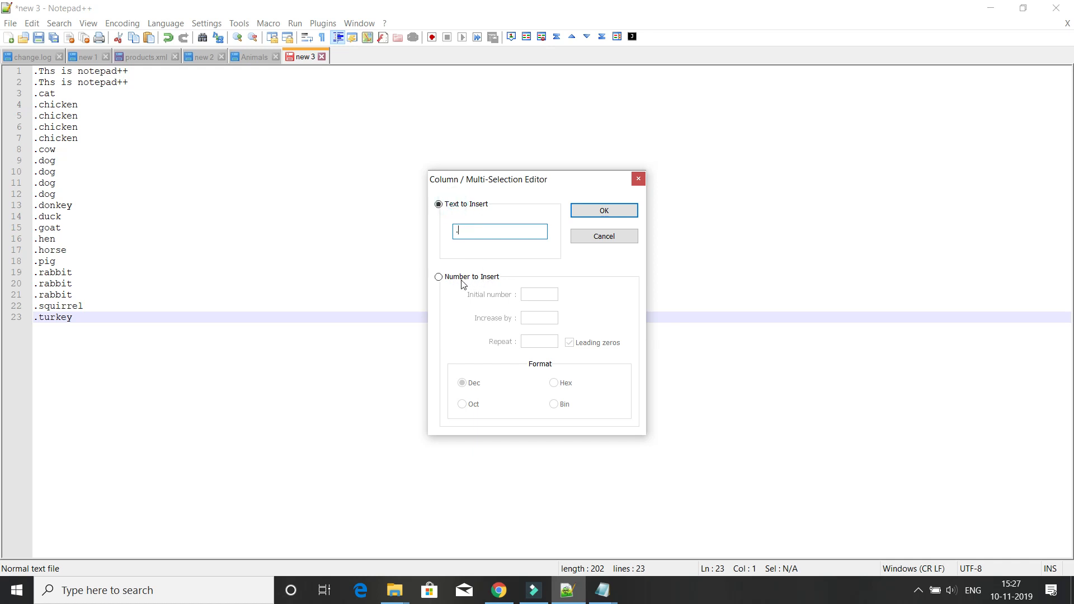
mouse_move(443, 283)
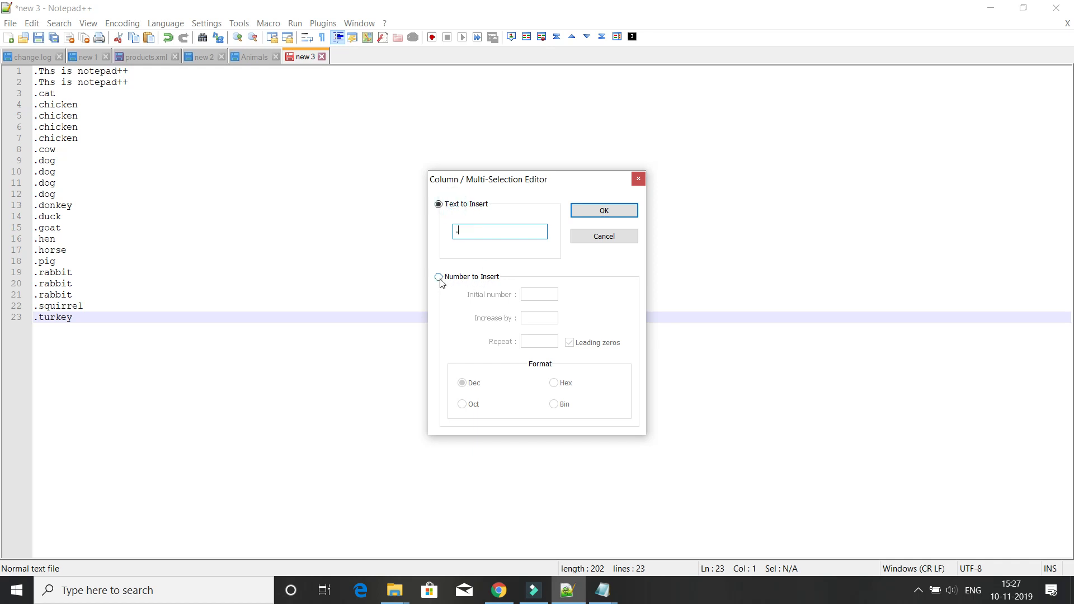
Insert sequential numbers starting at 1, increment 1, with leading zeros, giving 01 to 23
click(438, 277)
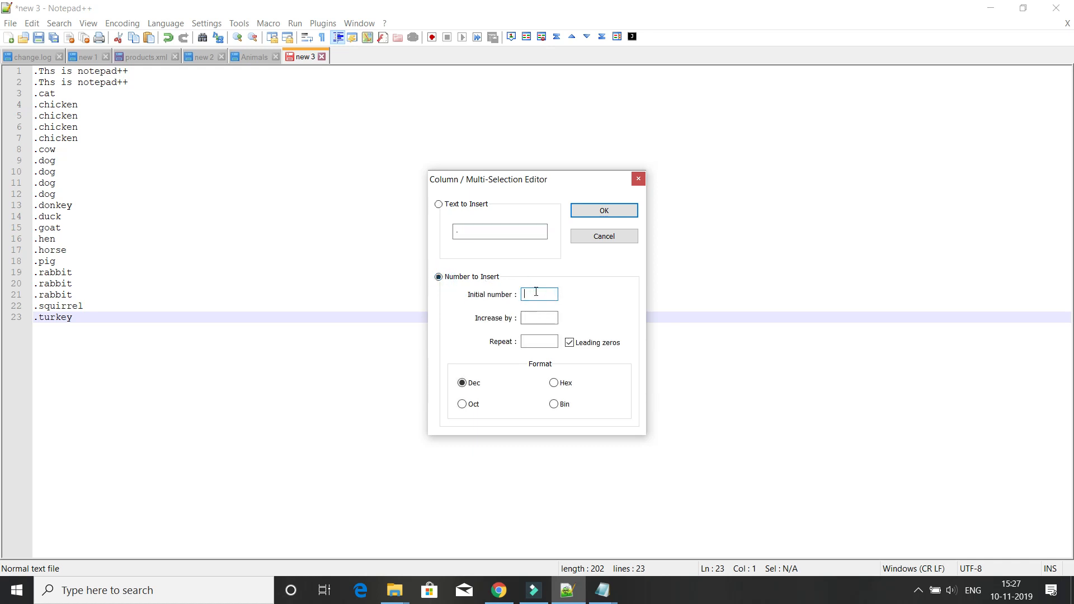
text(1)
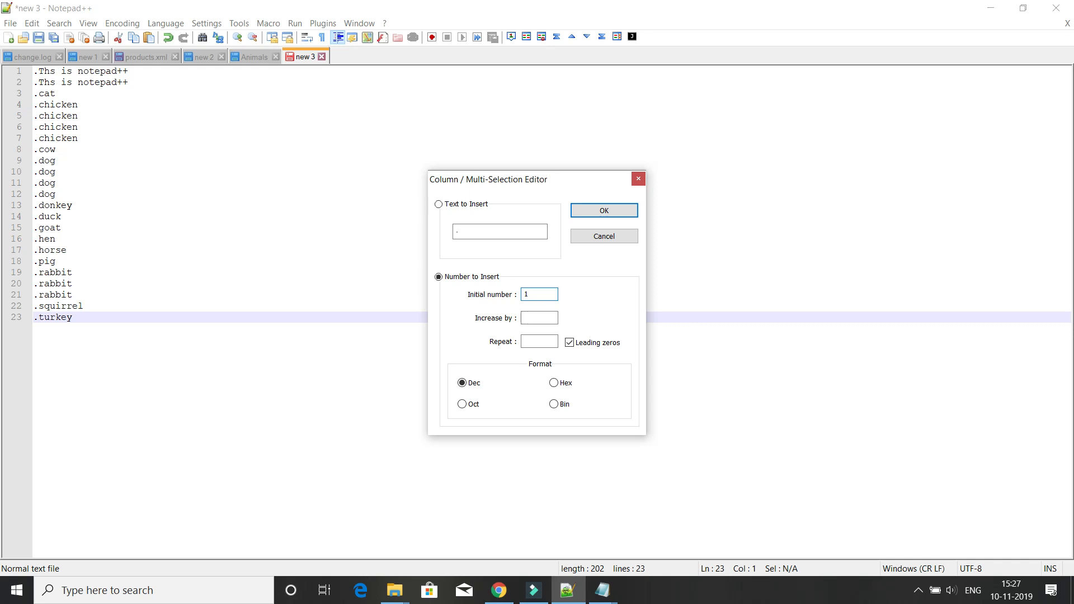
text(1)
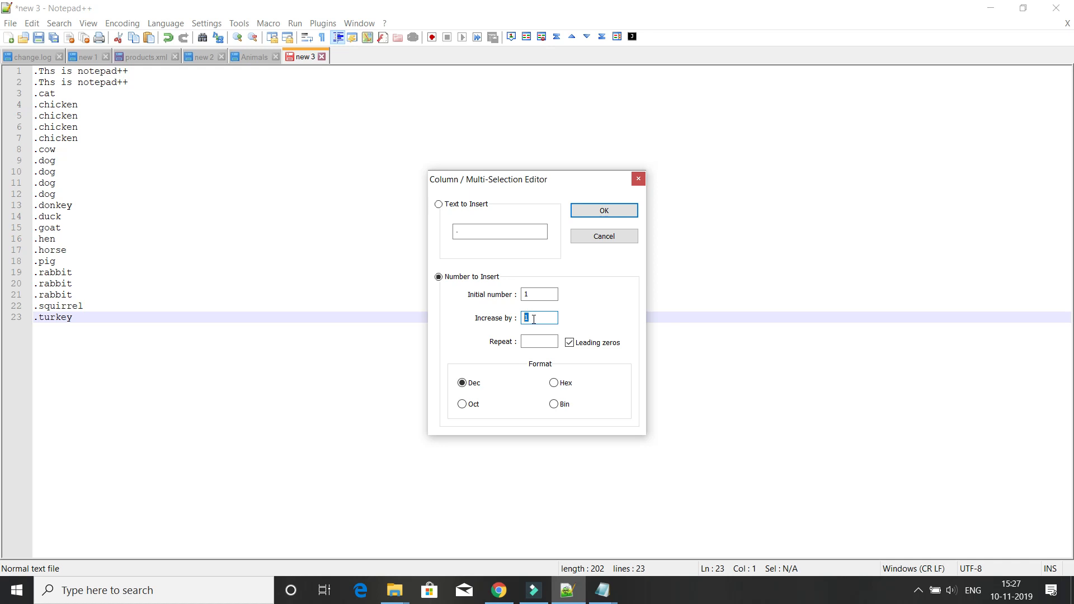
click(570, 342)
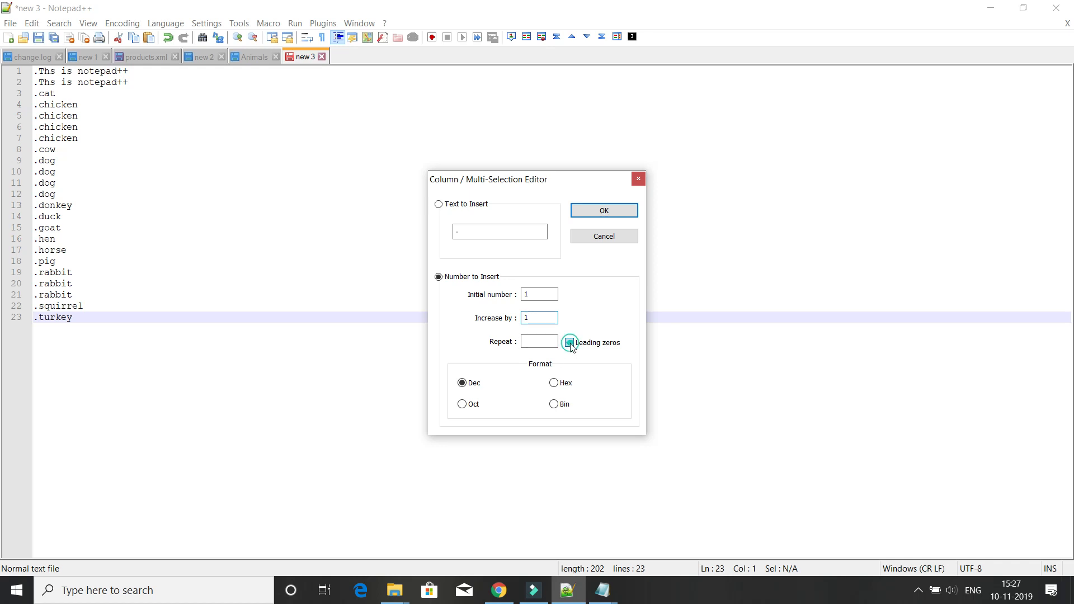
click(569, 342)
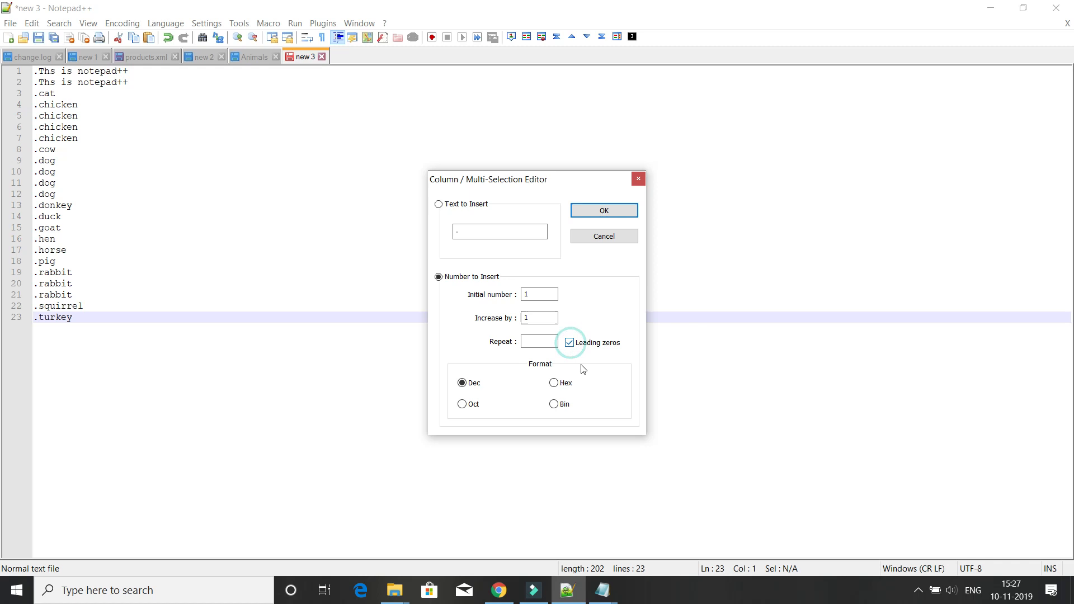
mouse_move(624, 354)
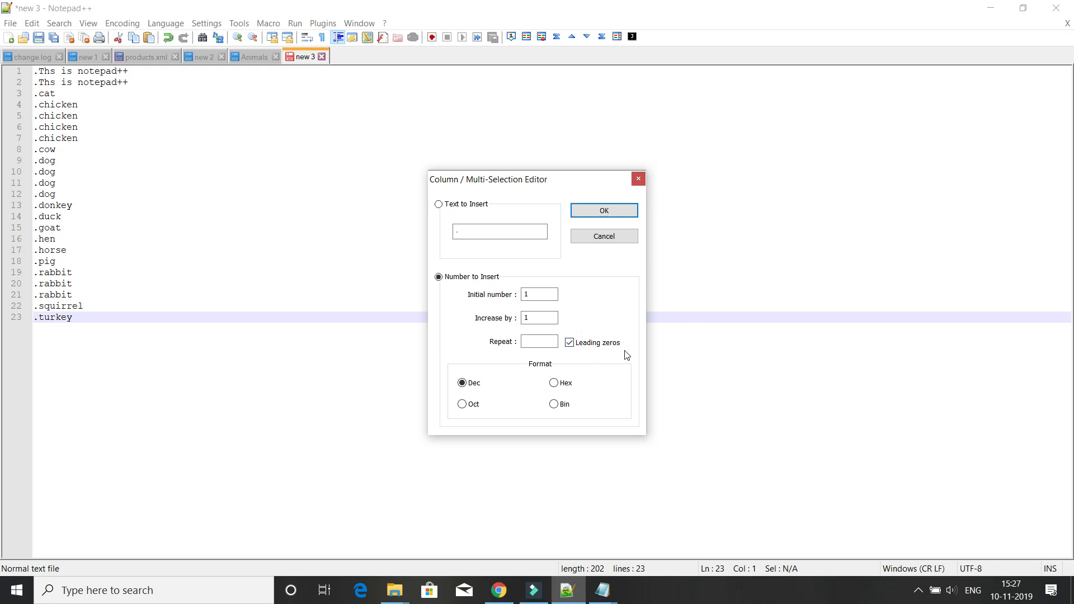
mouse_move(490, 390)
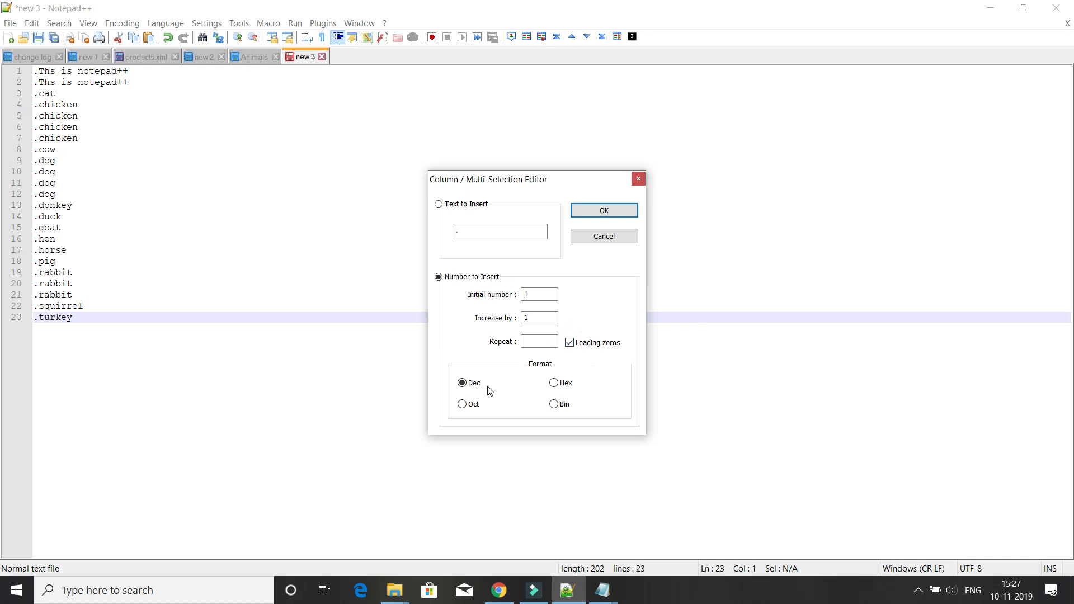
mouse_move(509, 424)
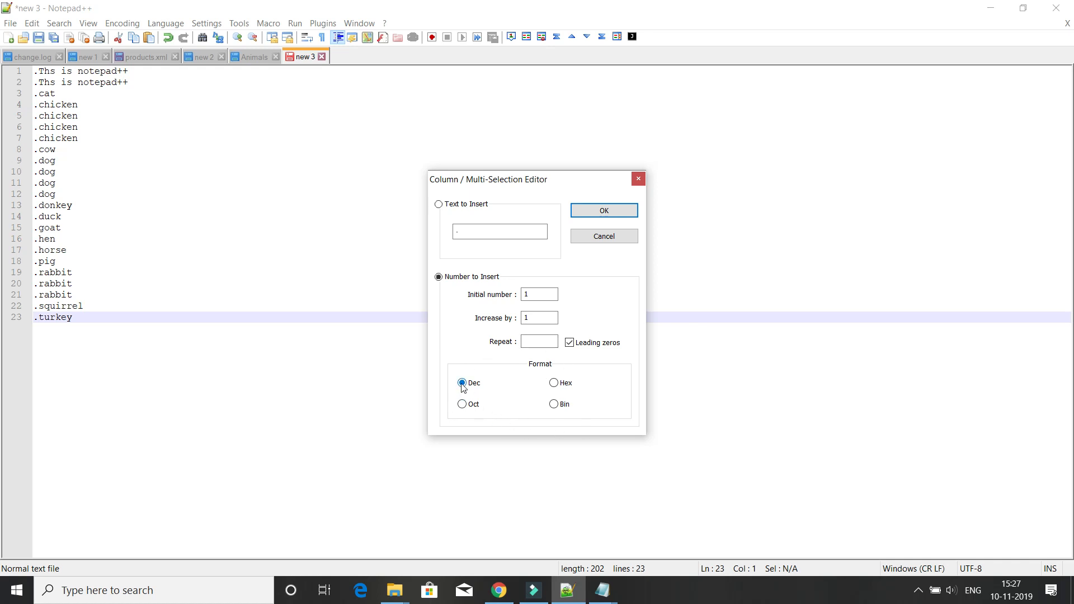
mouse_move(561, 389)
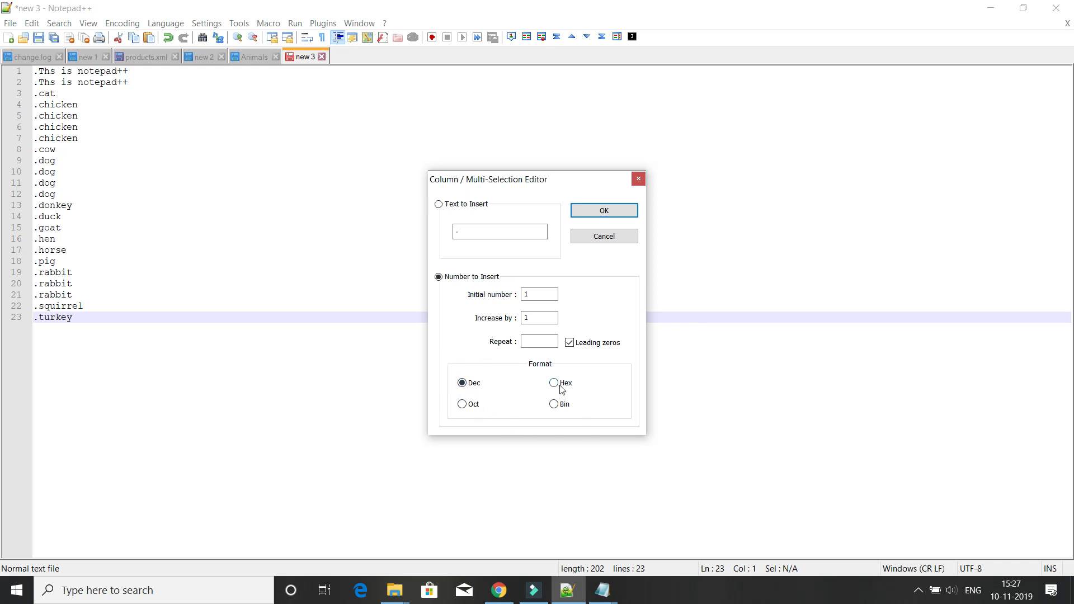
mouse_move(463, 404)
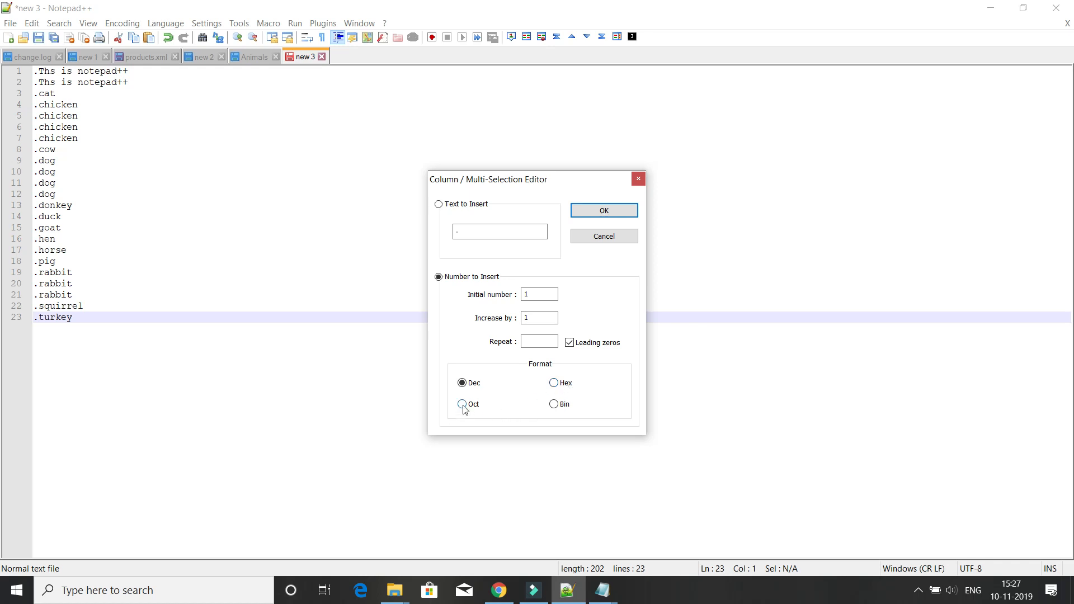
mouse_move(555, 403)
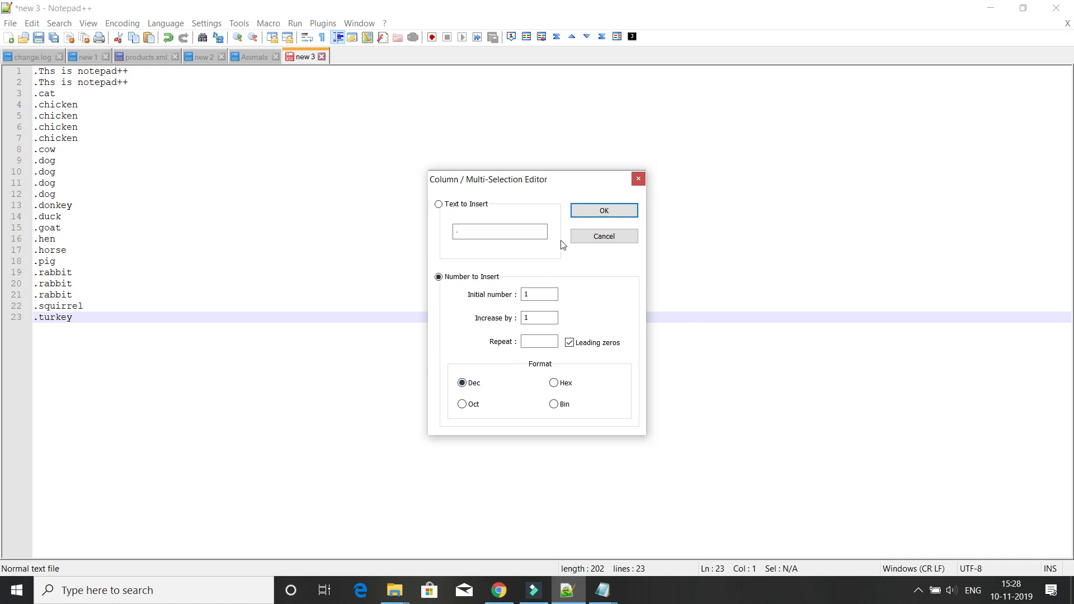
mouse_move(602, 210)
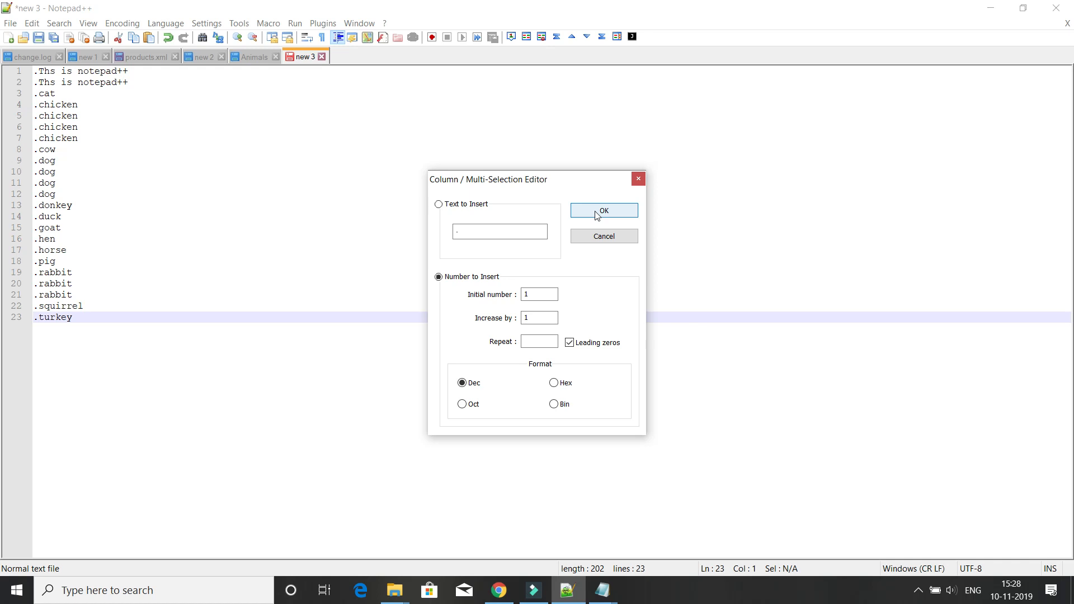
click(602, 210)
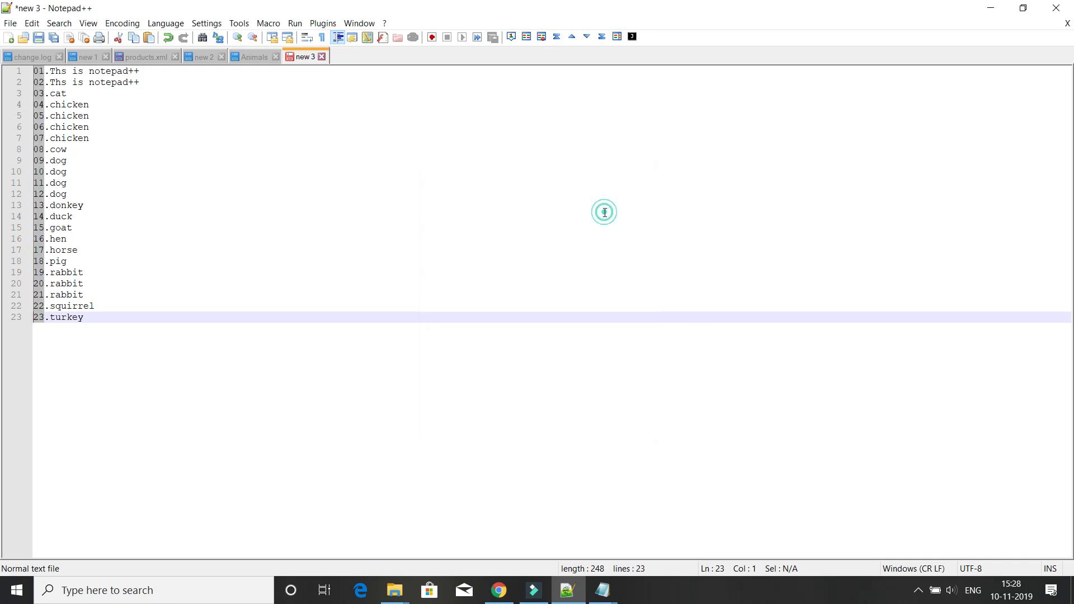
click(83, 272)
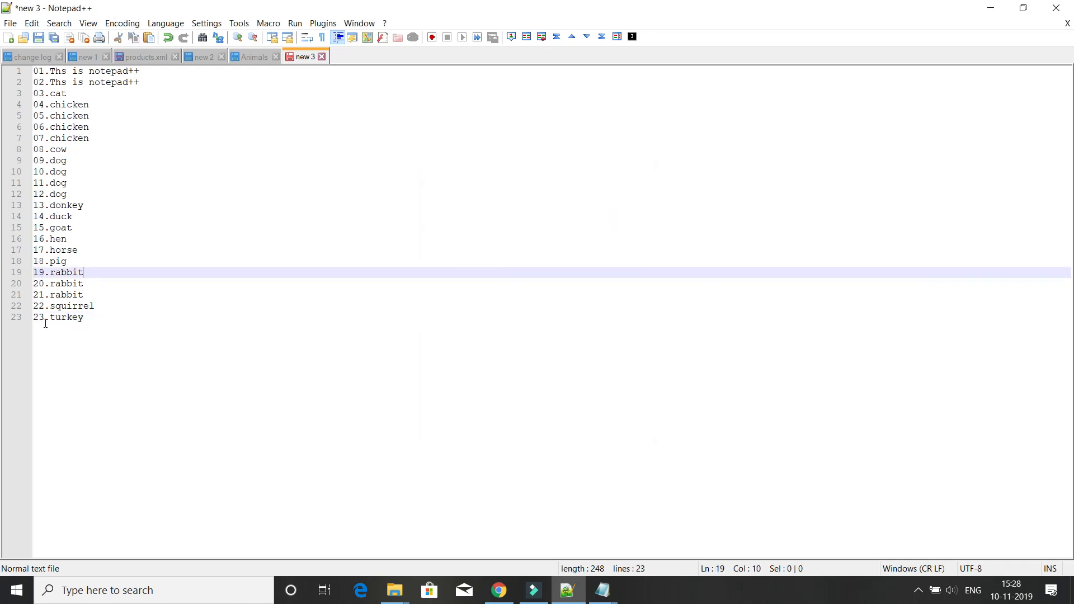
key(ctrl+a)
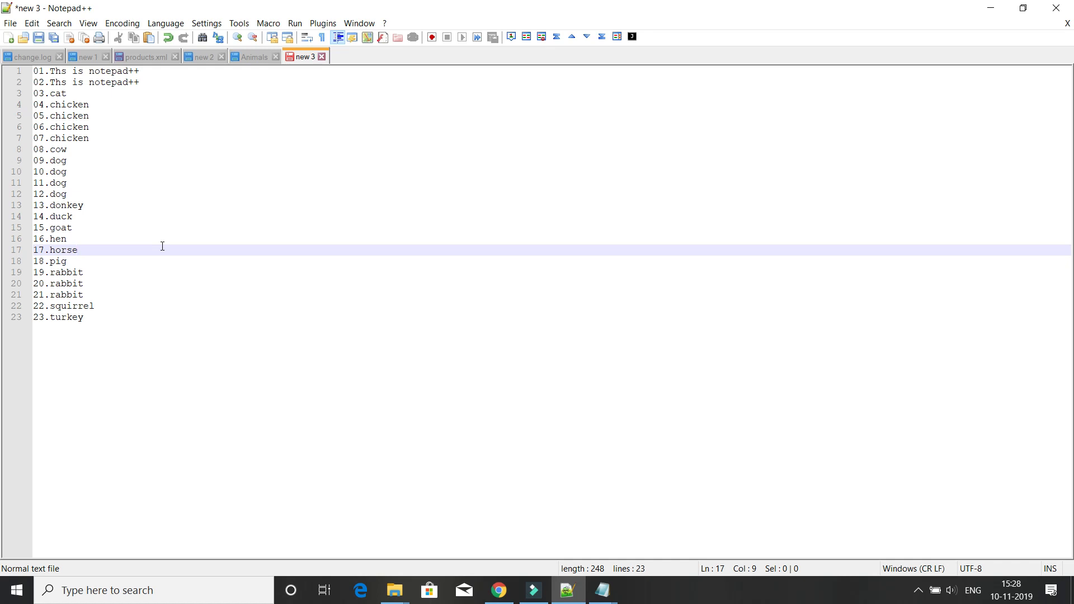
click(78, 250)
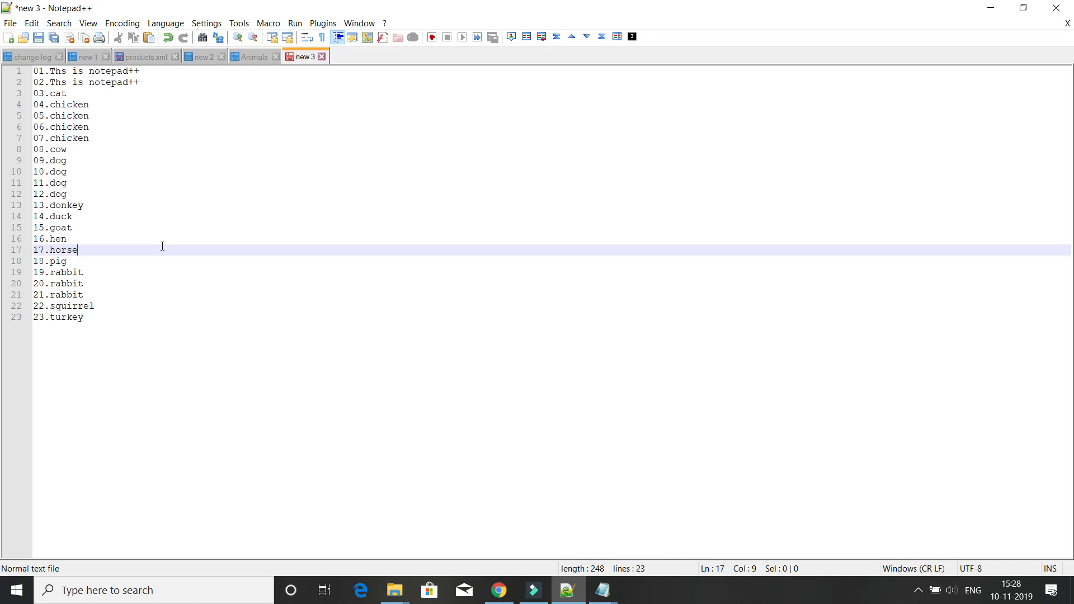
mouse_move(210, 292)
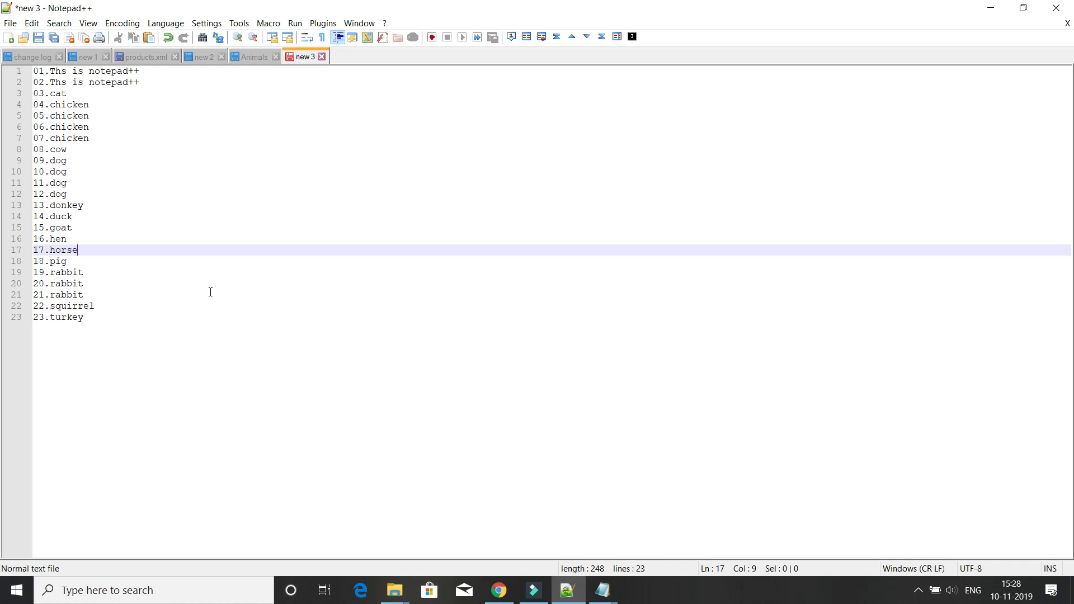
mouse_move(359, 279)
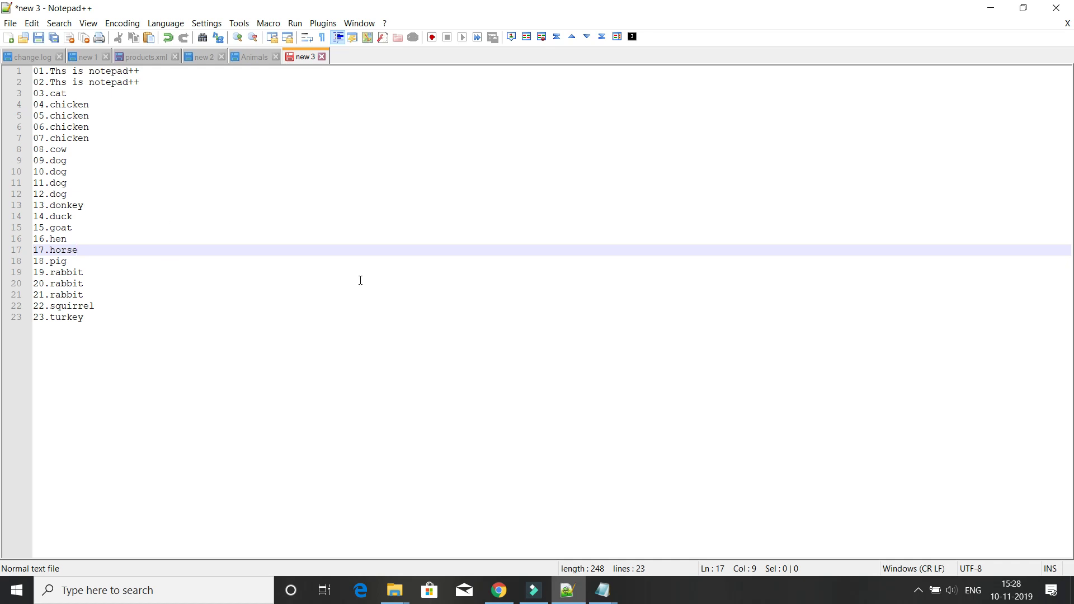
mouse_move(499, 590)
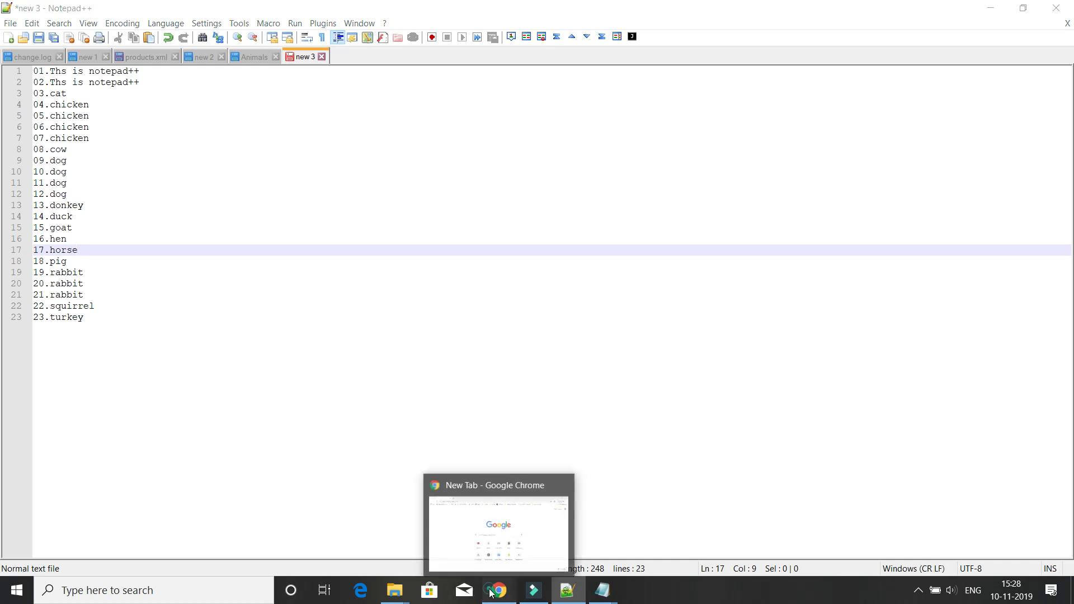
Search YouTube in Chrome for 'KK hindigyan'
click(499, 522)
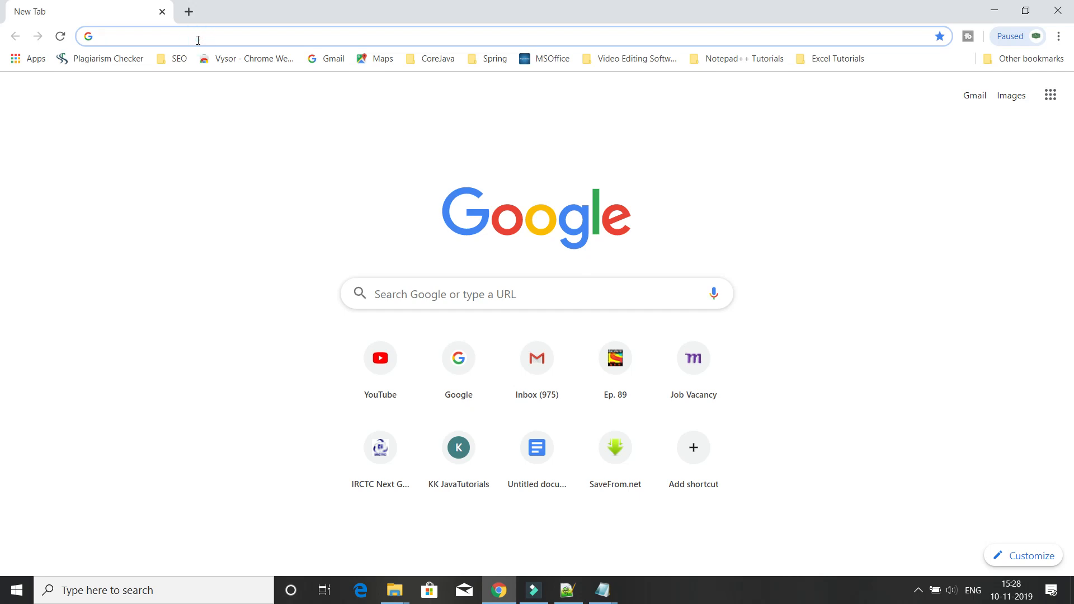
click(380, 358)
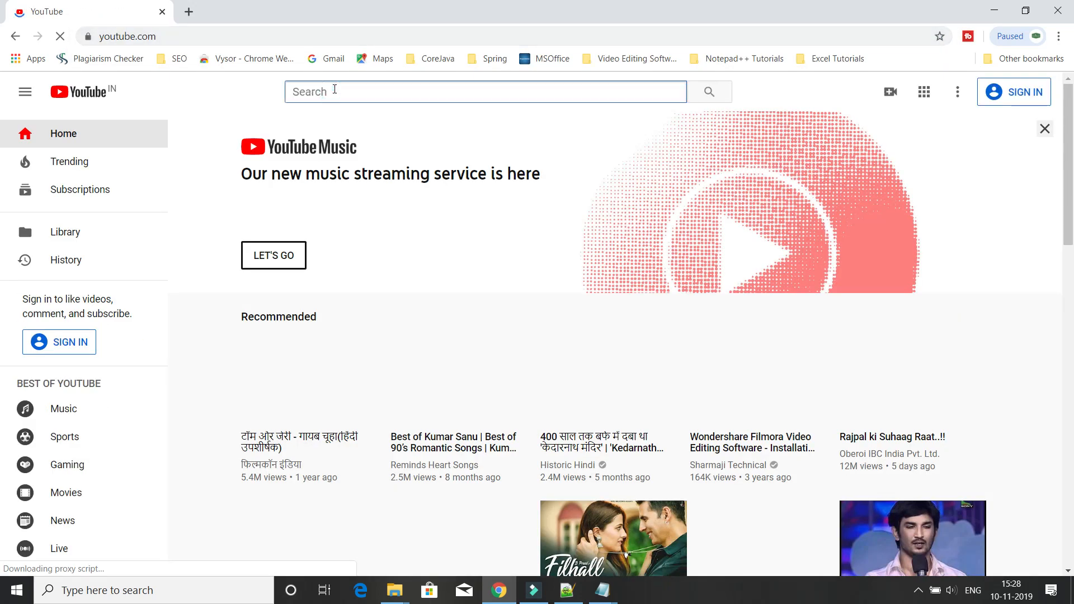
text(KK hindi)
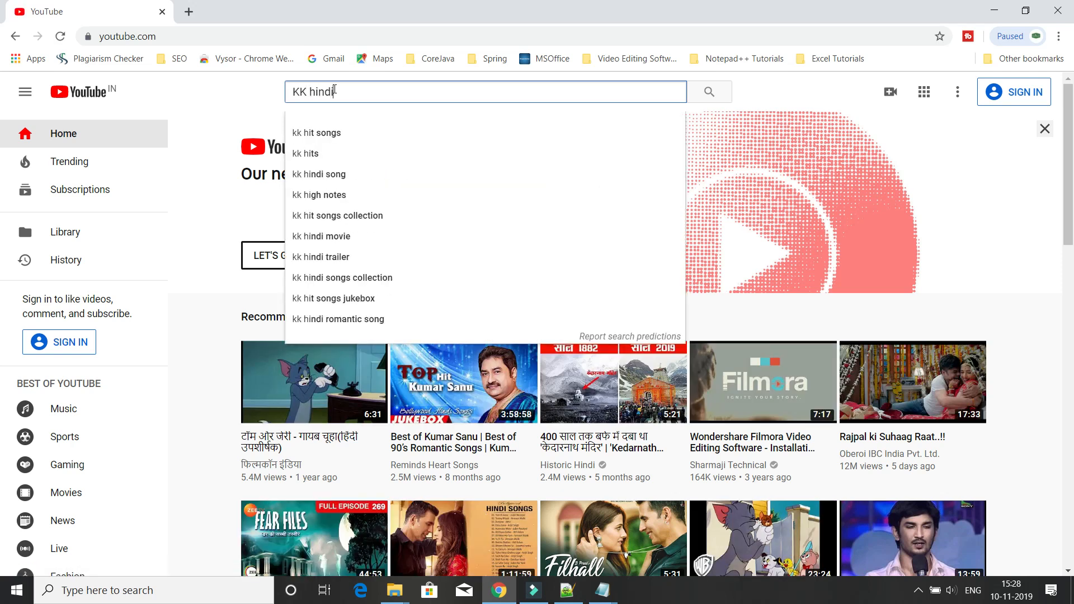
text(gyan)
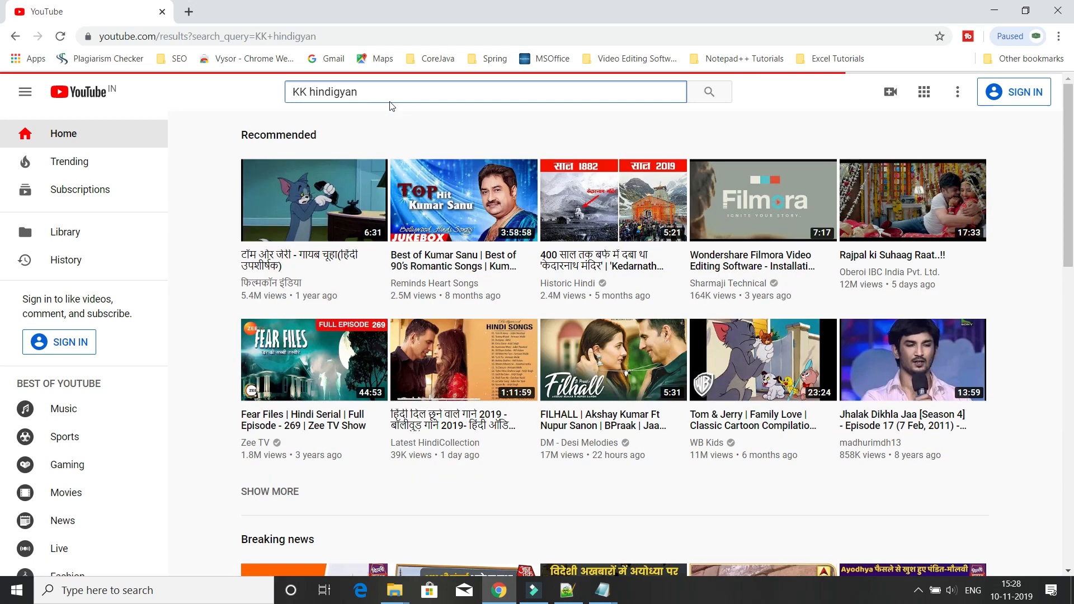
mouse_move(405, 92)
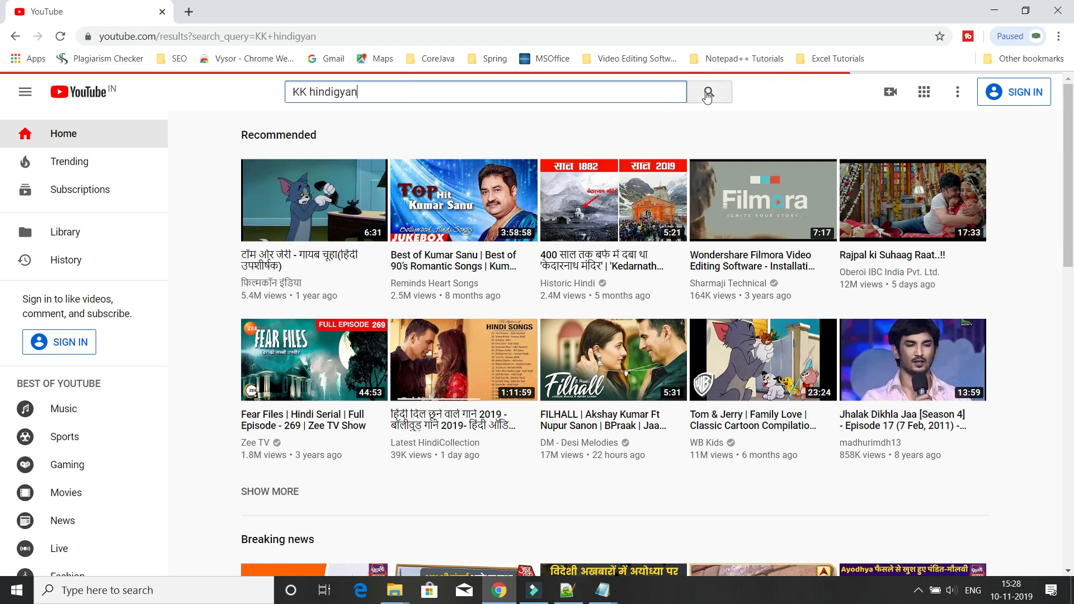
click(708, 92)
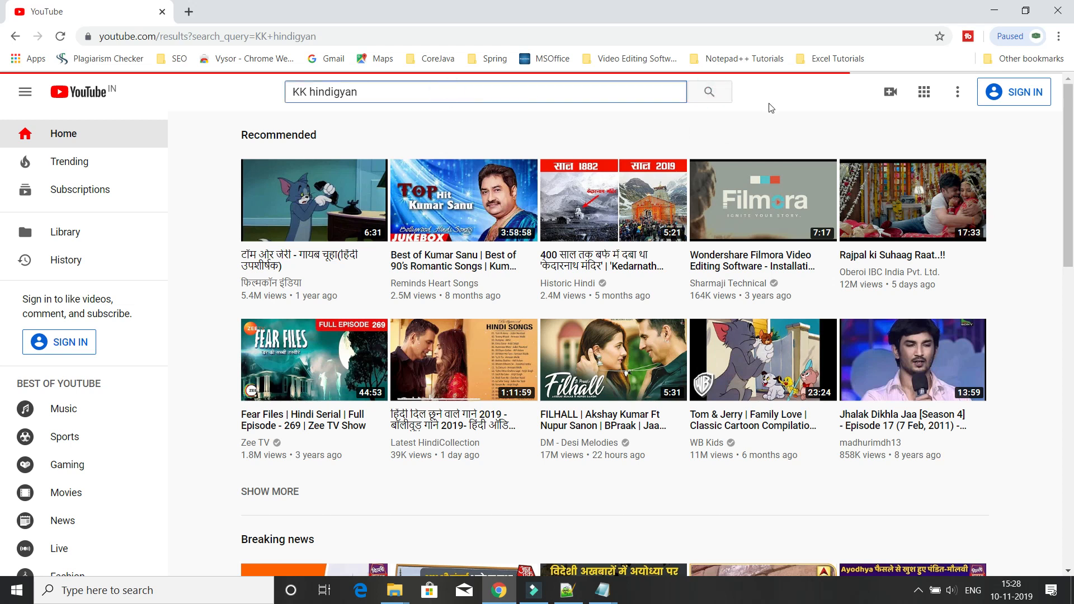
click(484, 91)
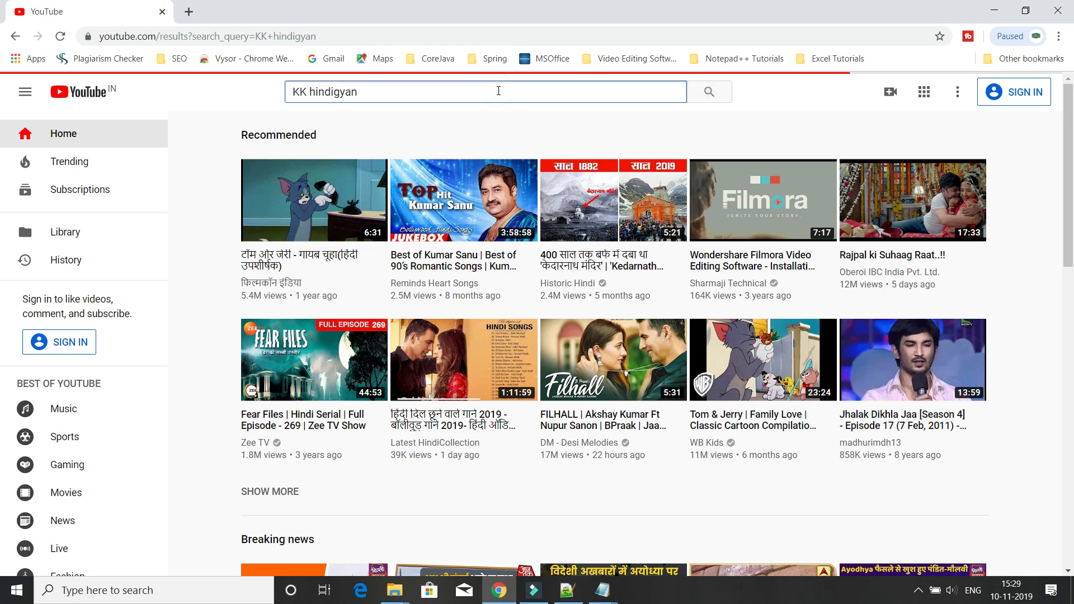
click(709, 90)
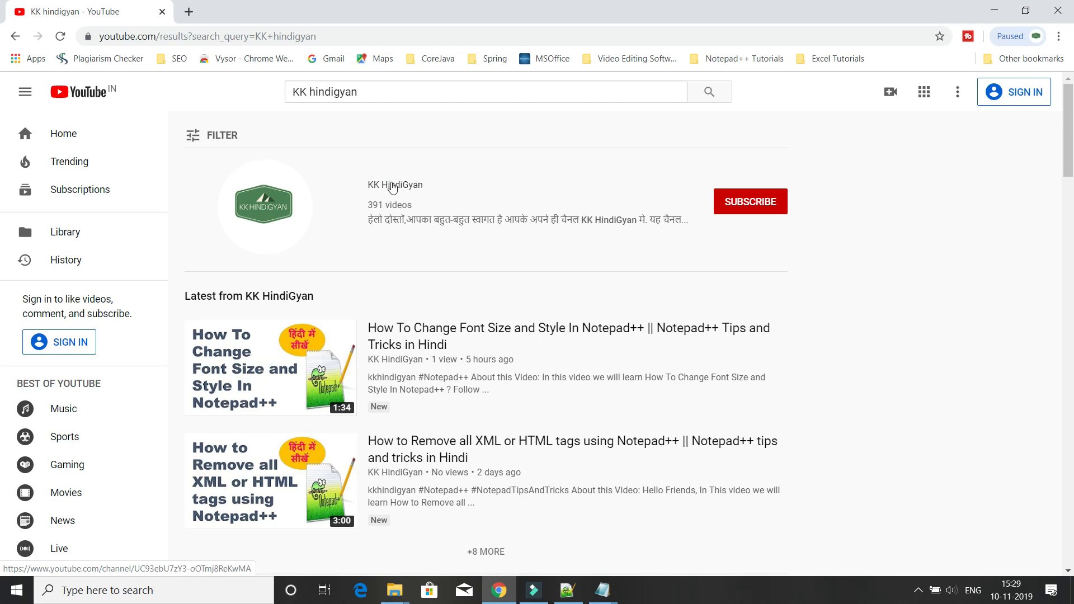
Open the KK HindiGyan channel and show its Playlists
click(395, 185)
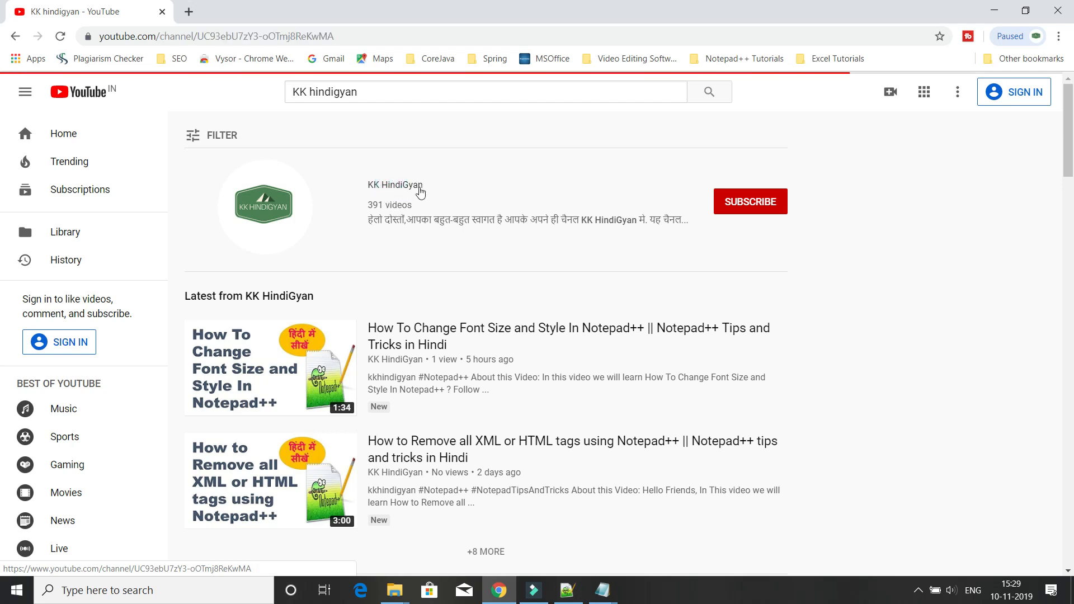
mouse_move(500, 160)
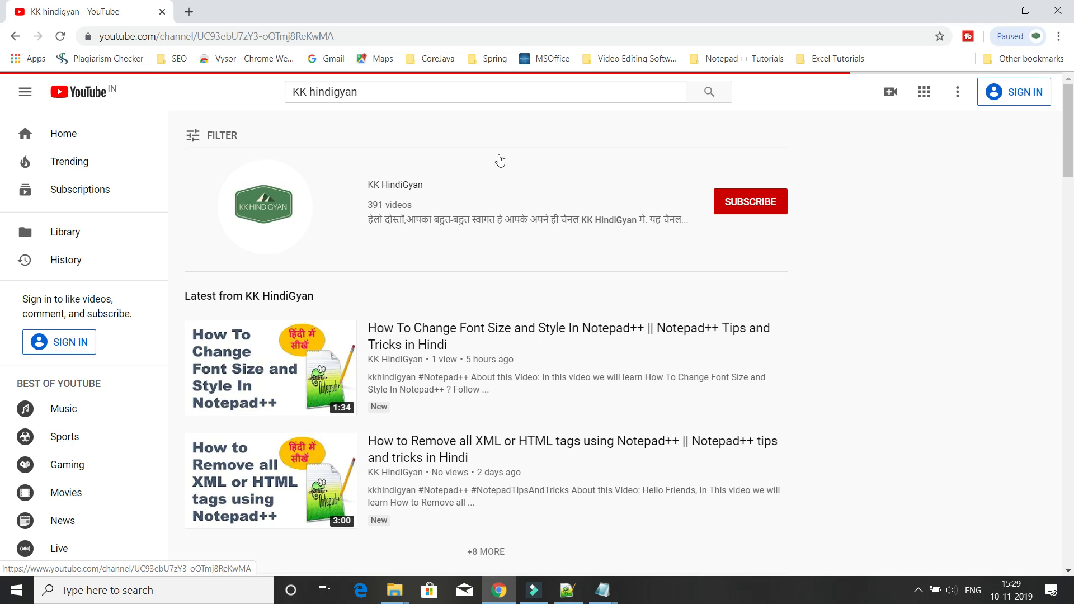
click(395, 185)
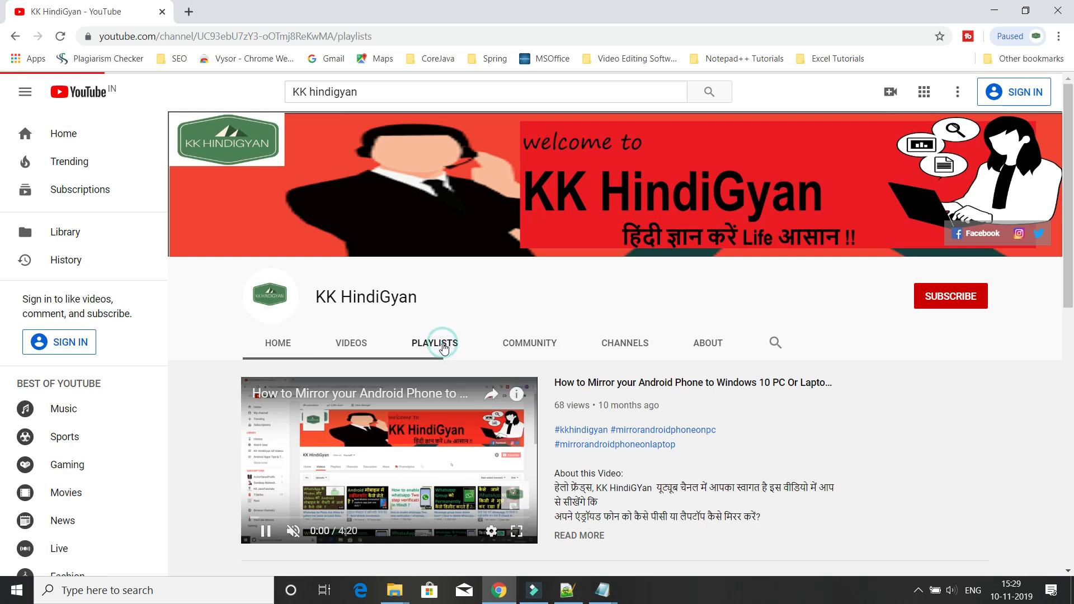
click(434, 342)
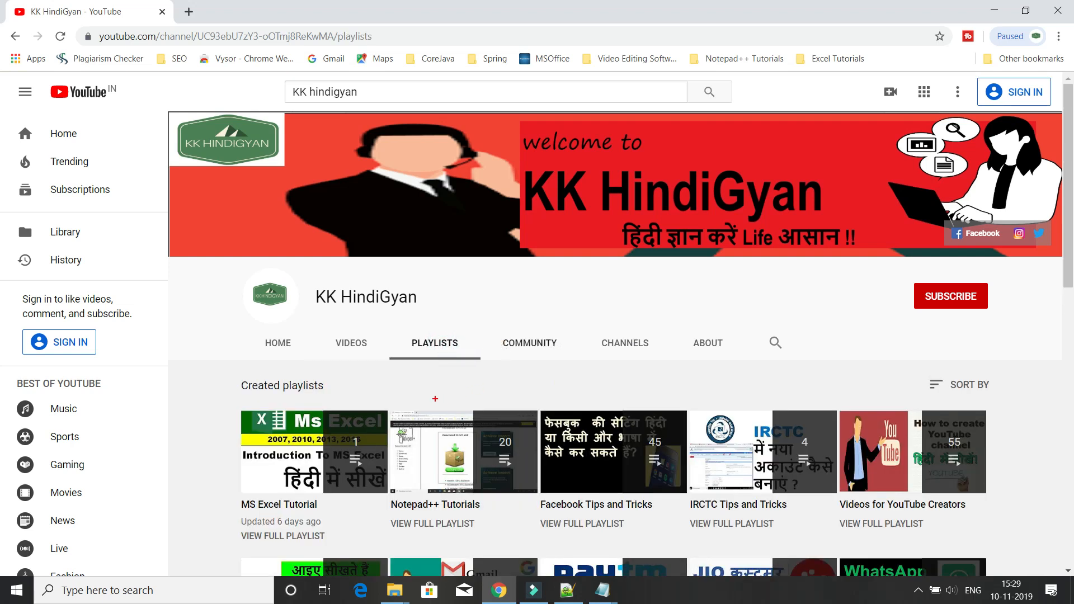
mouse_move(441, 452)
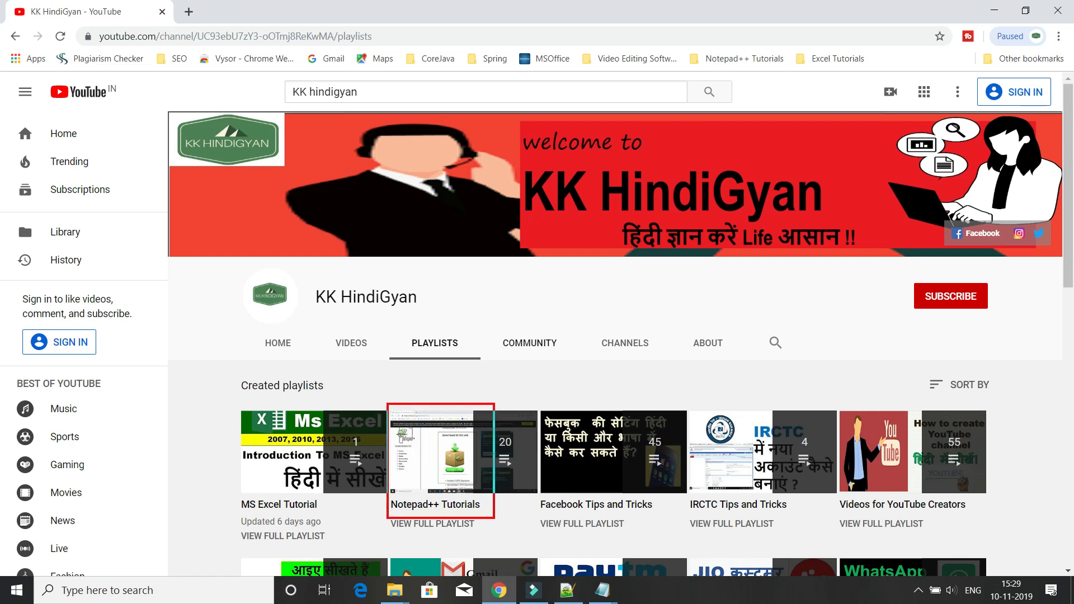